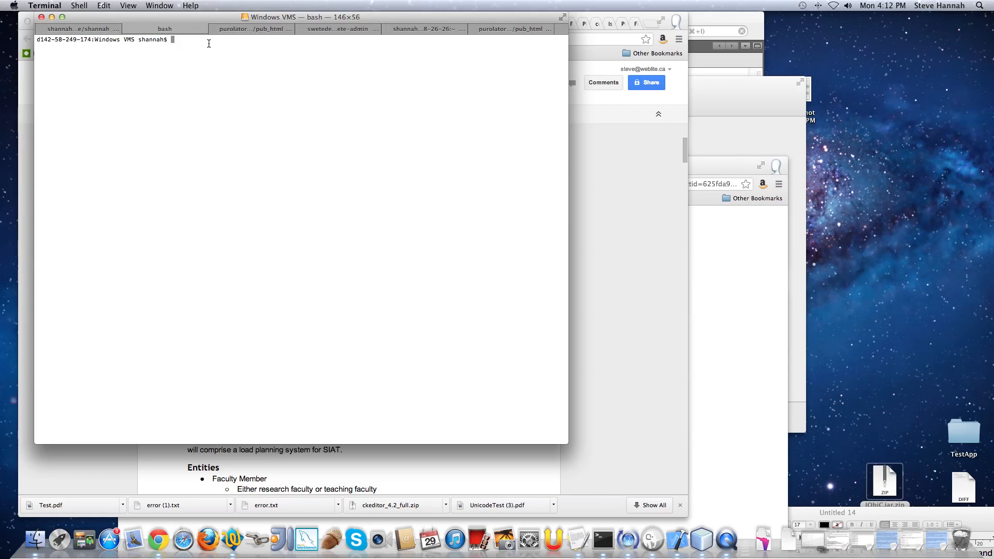
Step: Run svn co of the offline-build-tools trunk URL into CodenameOneIOSProcessor, reaching revision 45
{"action": "type", "text": "svn co"}
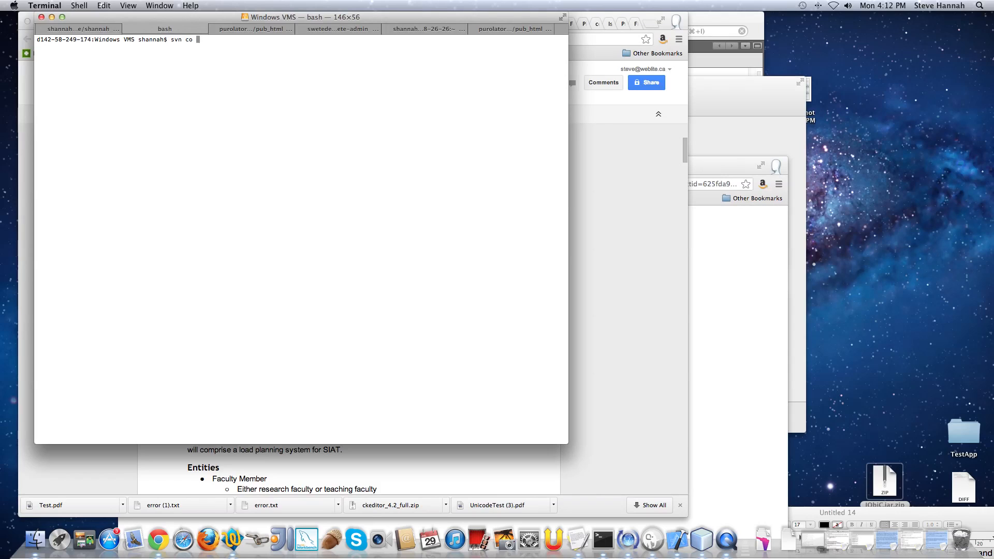
{"action": "type", "text": "https://codenameone-incubator.googlecode.com/svn/trunk/shannah/offline-build-tools"}
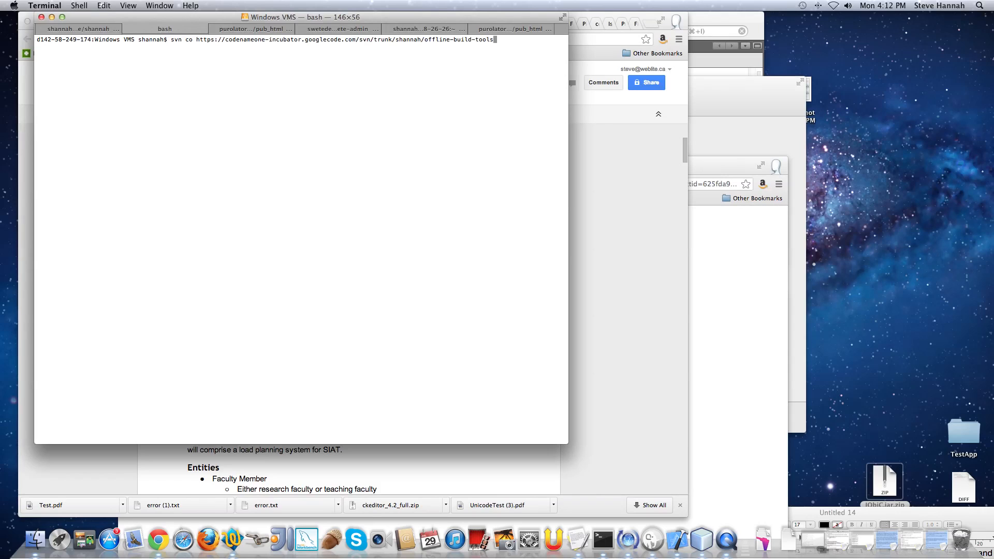
{"action": "mouse_move", "coordinate": [200, 55]}
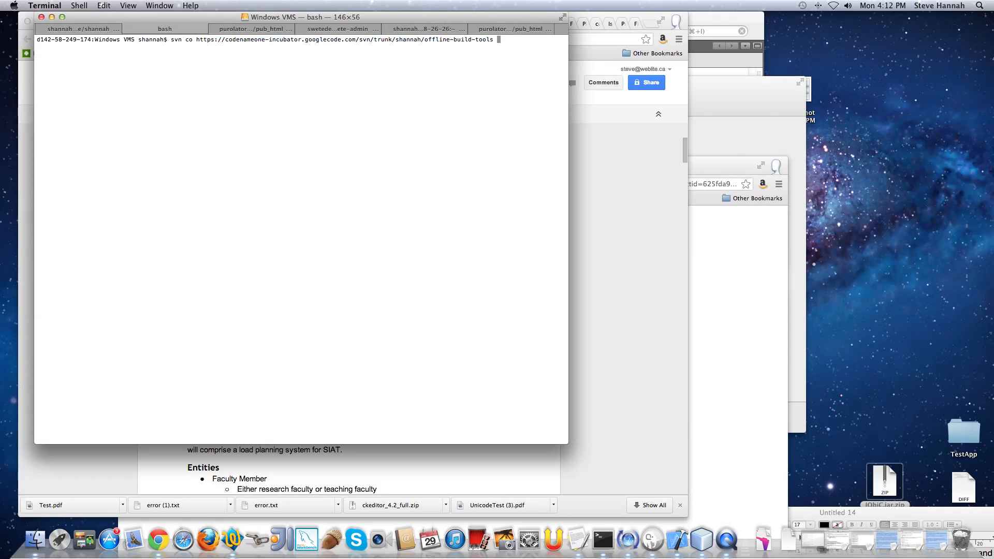
{"action": "type", "text": "Codename"}
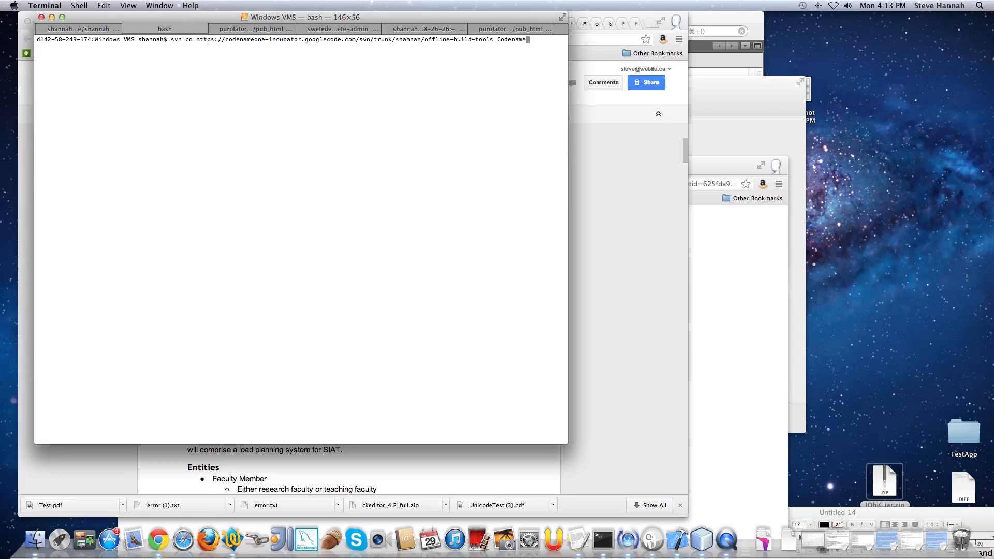
{"action": "type", "text": "OneIOSProcess"}
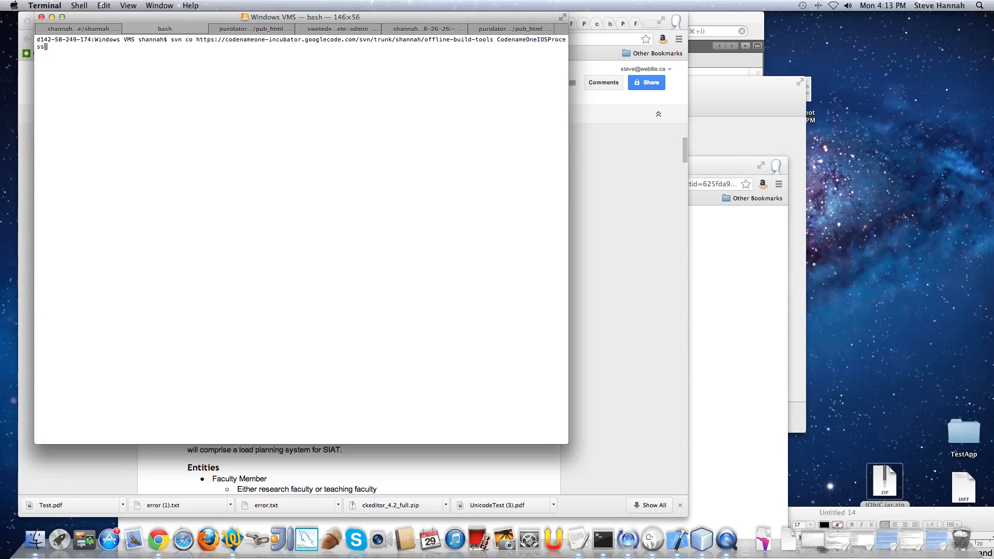
{"action": "type", "text": "or"}
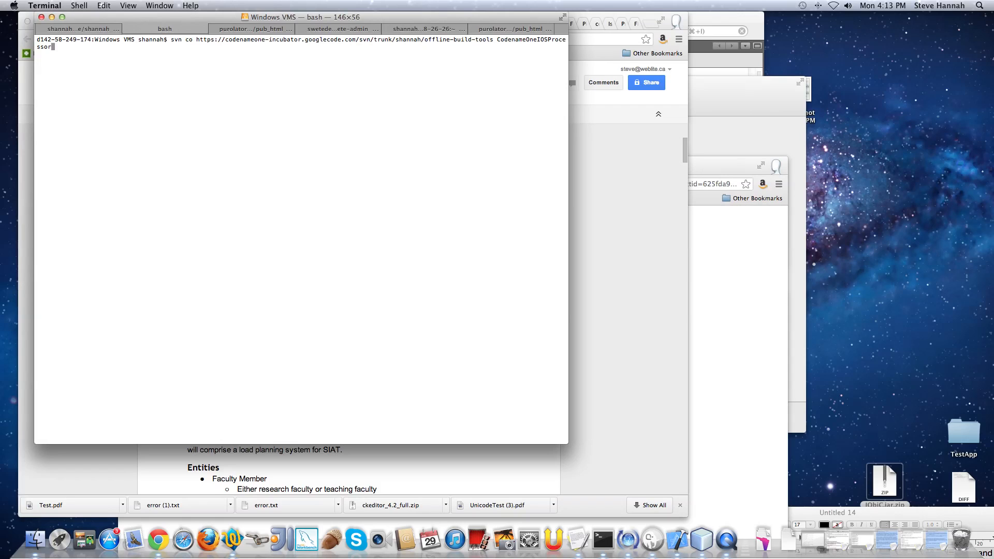
{"action": "key", "text": "Return"}
{"action": "type", "text": "cd"}
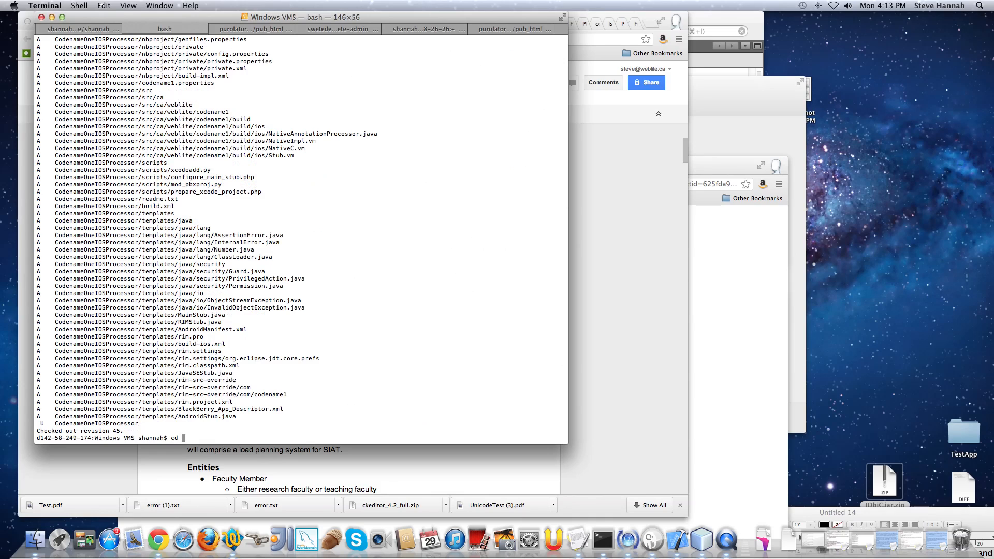
Step: Enter the CodenameOneIOSProcessor folder, note build.xml in the listing, and run ant install
{"action": "type", "text": "CodenameOneIOSProcessor"}
{"action": "type", "text": "ls"}
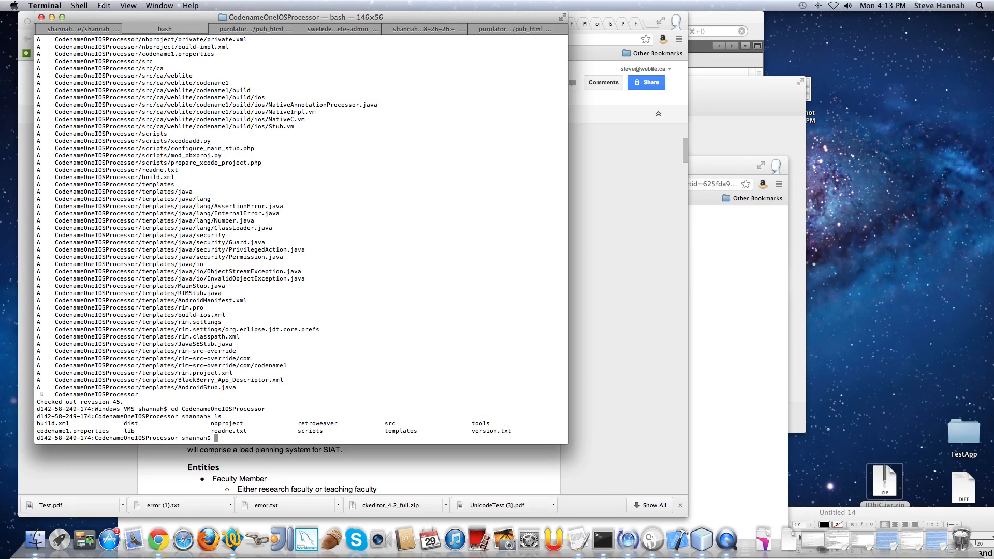
{"action": "double_click", "coordinate": [53, 423]}
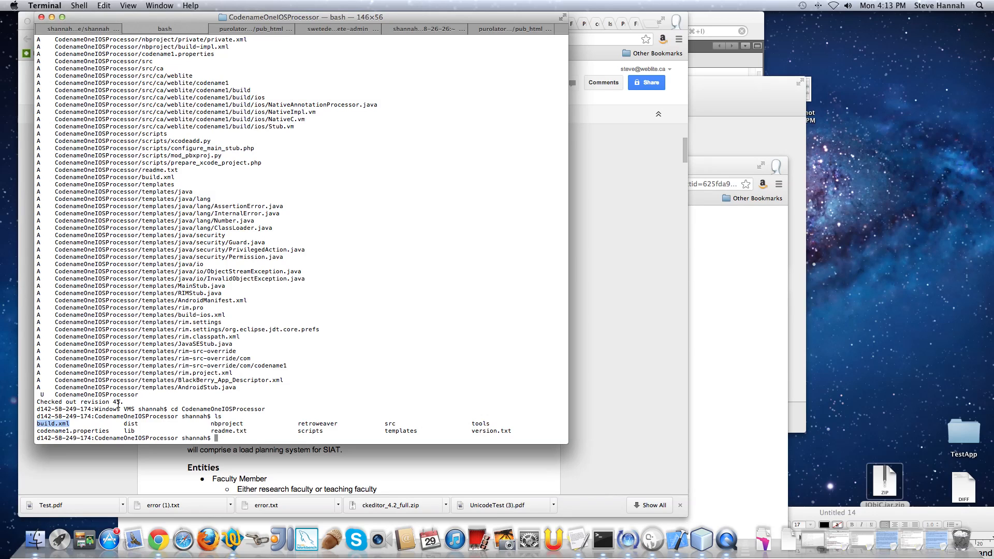
{"action": "type", "text": "ant install"}
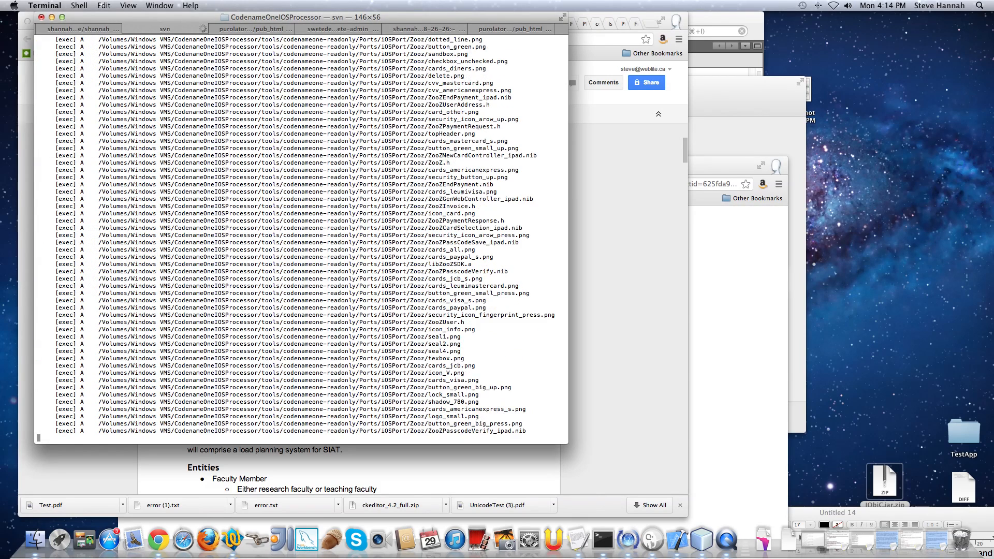
Step: Scroll through the svn output as ant install checks out the Codename One sources
{"action": "scroll", "scroll_direction": "down", "scroll_amount": 3}
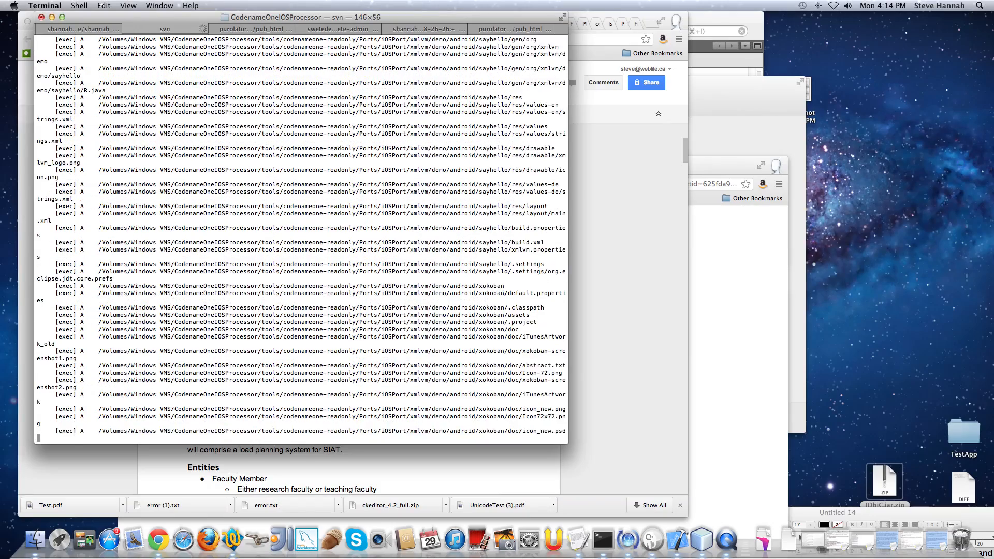
{"action": "scroll", "scroll_direction": "down", "scroll_amount": 3}
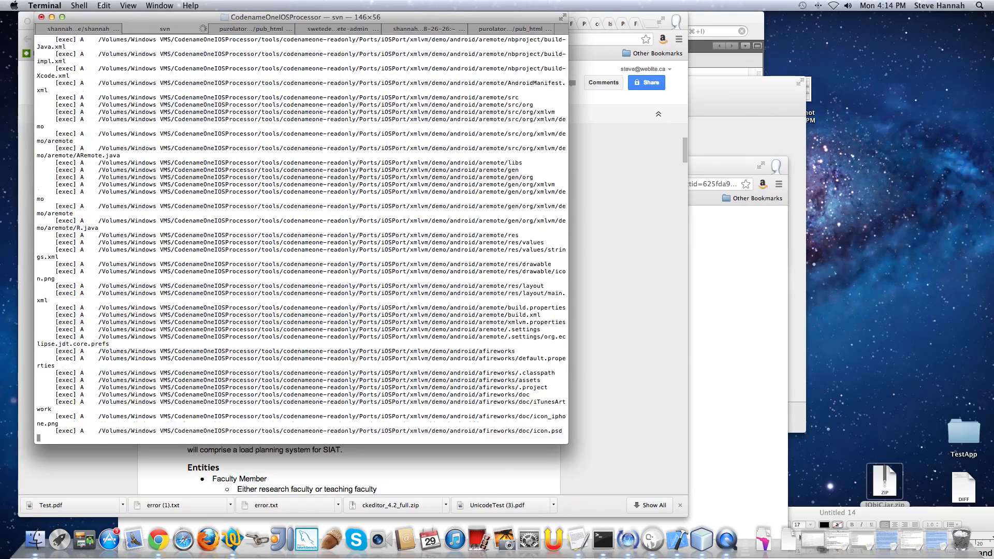
{"action": "scroll", "scroll_direction": "down", "scroll_amount": 3}
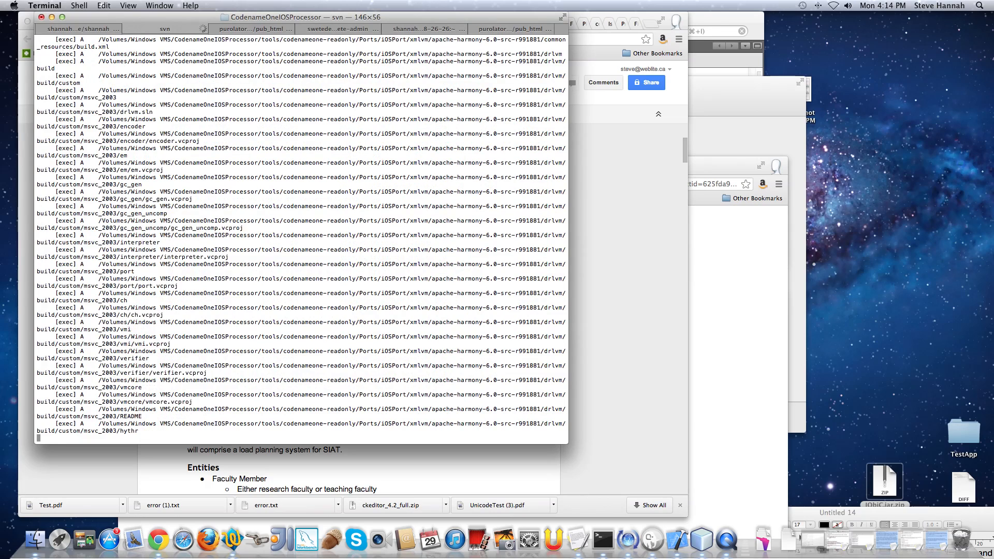
{"action": "scroll", "scroll_direction": "down", "scroll_amount": 3}
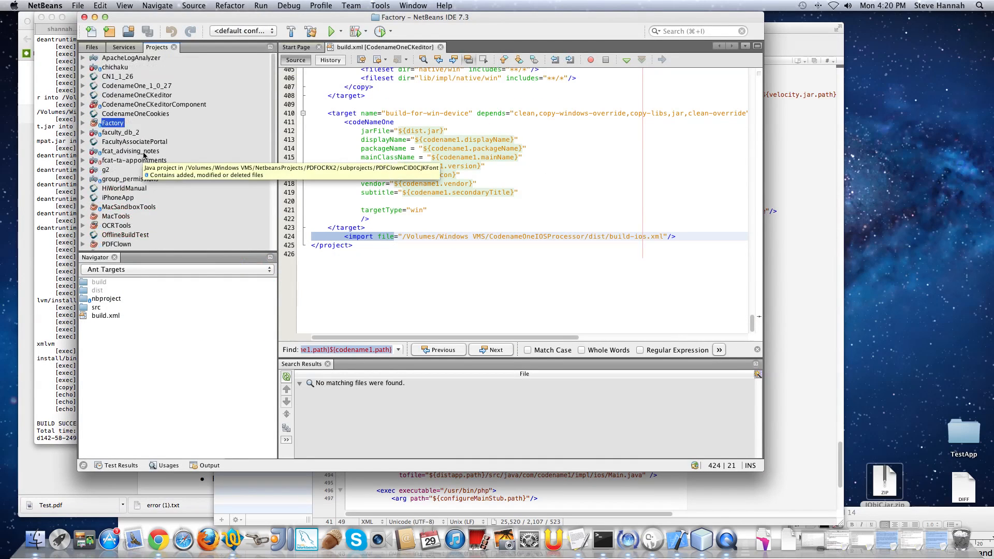
Step: Bring up the NetBeans File menu to reach the project commands
{"action": "left_click", "coordinate": [77, 5]}
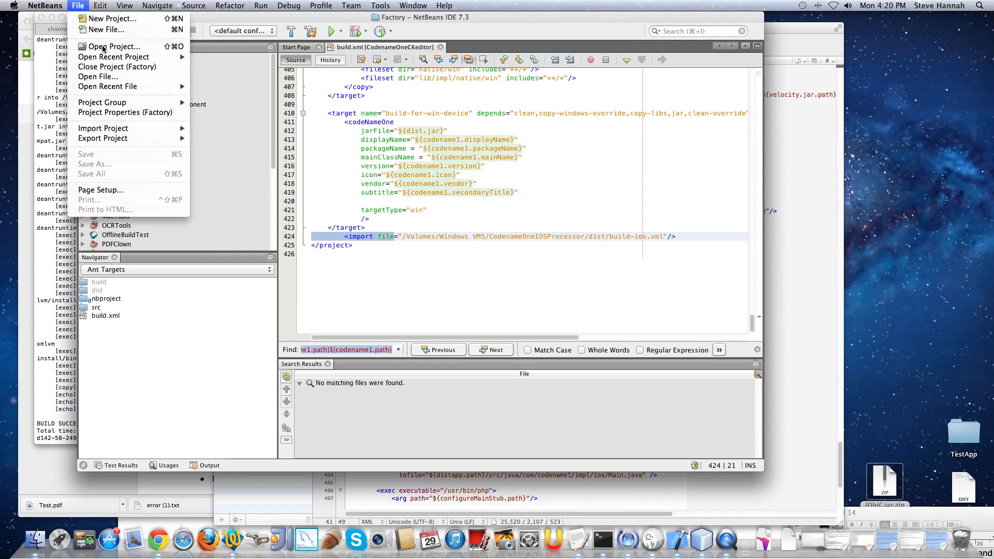
Step: Start Open Project and browse the codenameone-readonly folders: CodenameOne, Demos, CodenameOneDesigner
{"action": "left_click", "coordinate": [113, 47]}
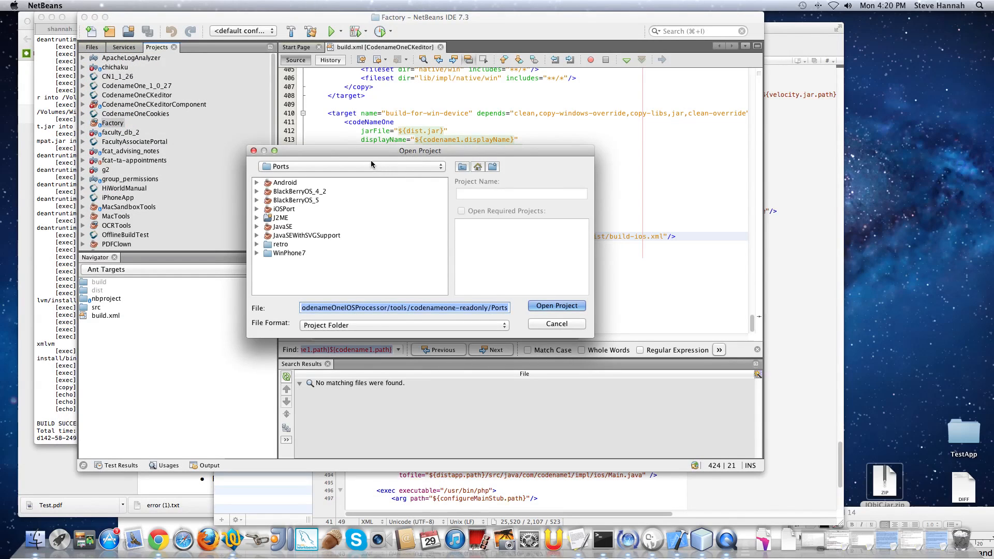
{"action": "left_click", "coordinate": [351, 166]}
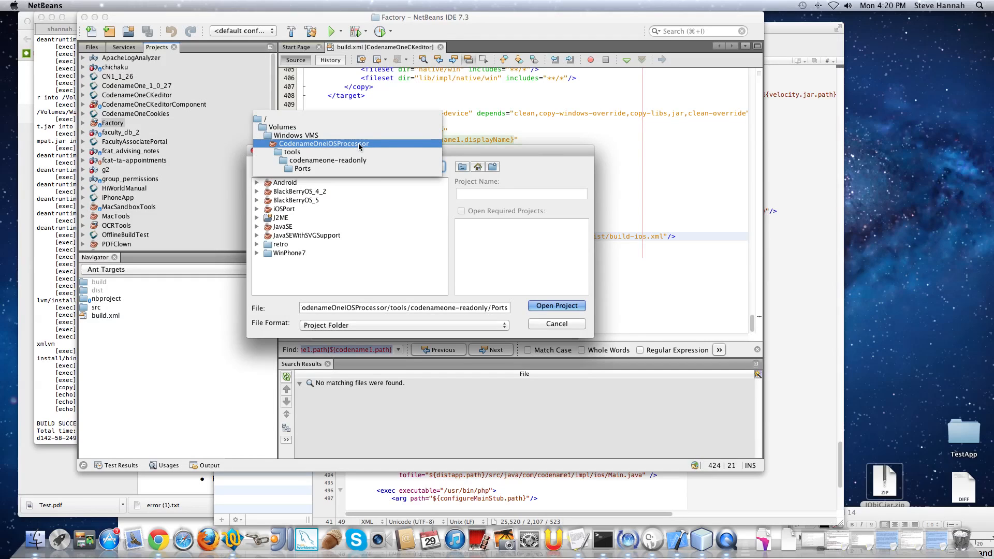
{"action": "left_click", "coordinate": [292, 151]}
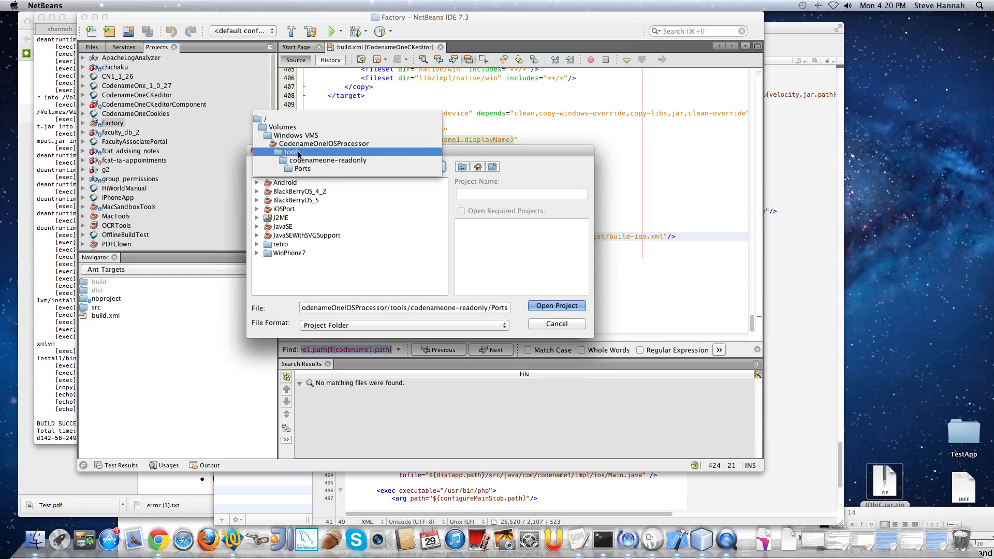
{"action": "left_click", "coordinate": [327, 160]}
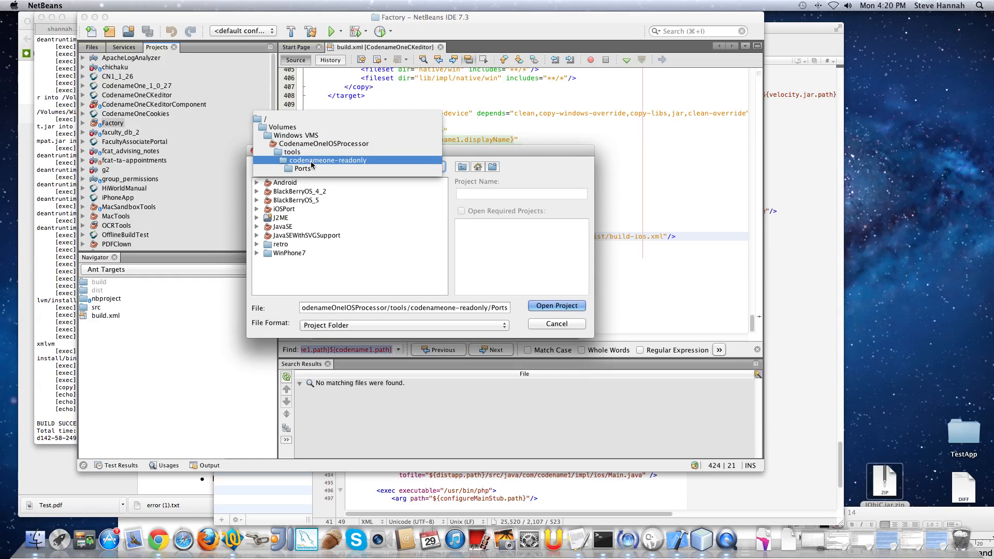
{"action": "mouse_move", "coordinate": [352, 165]}
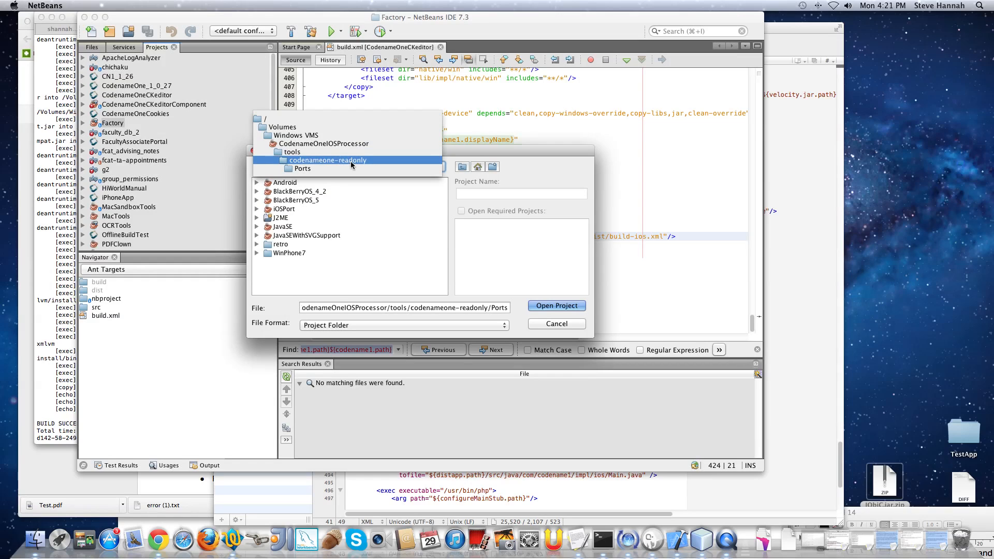
{"action": "mouse_move", "coordinate": [304, 167]}
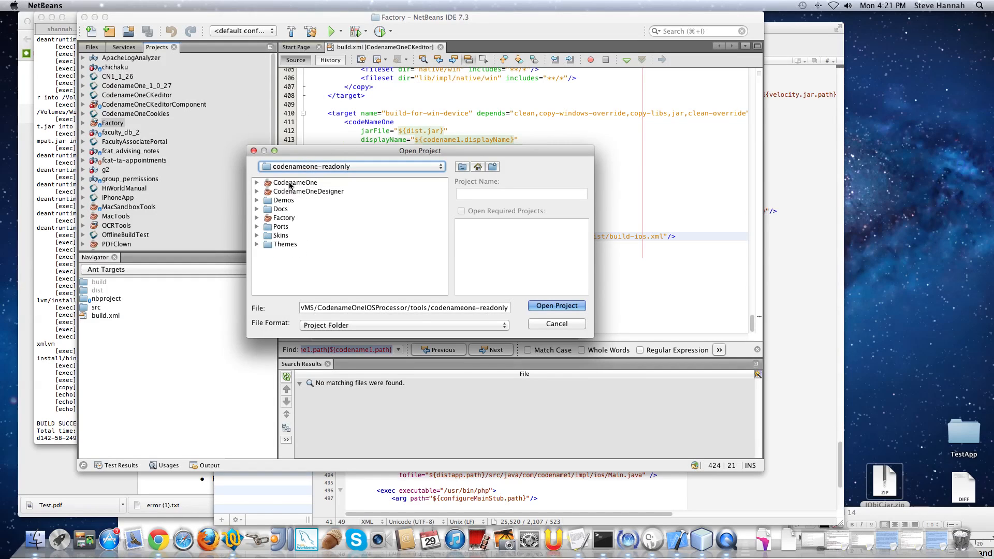
{"action": "left_click", "coordinate": [295, 182]}
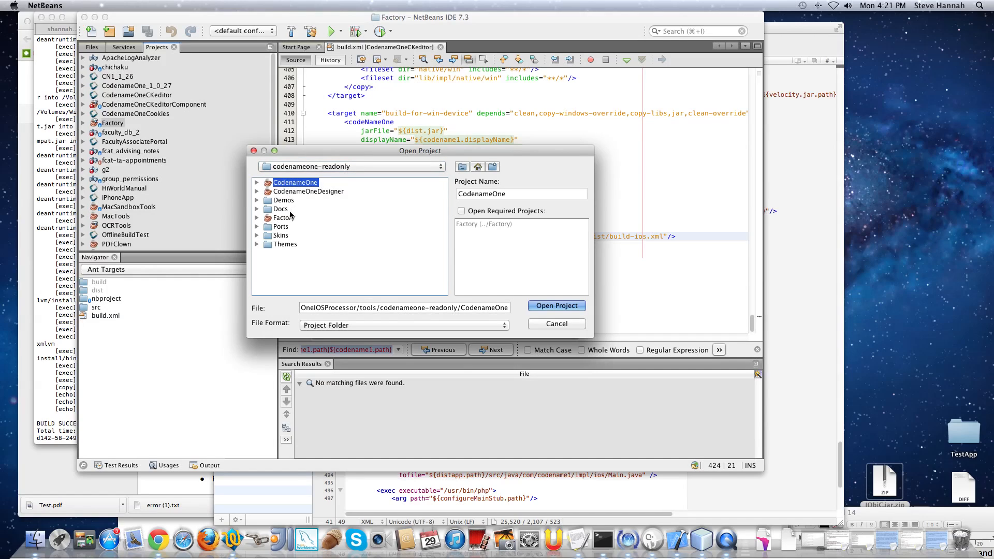
{"action": "left_click", "coordinate": [284, 200]}
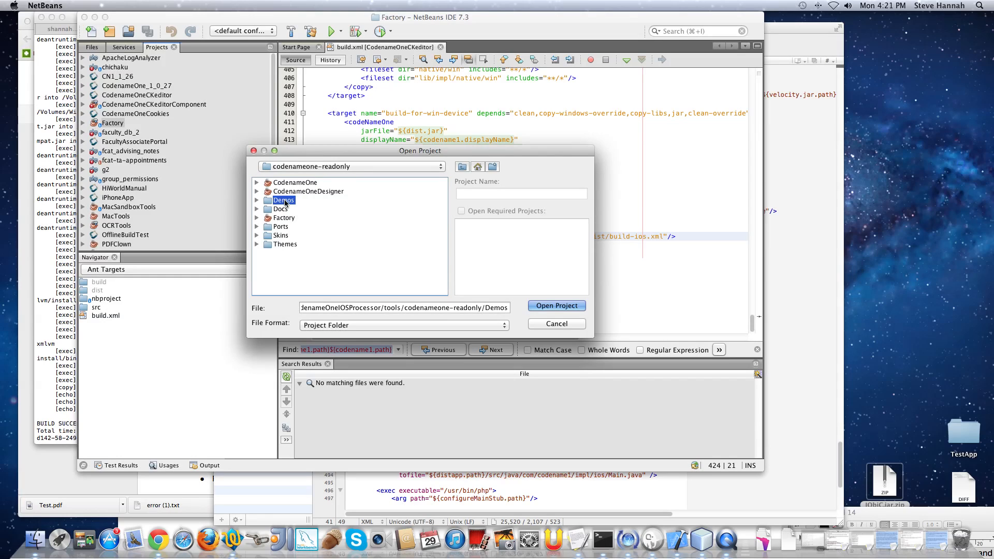
{"action": "left_click", "coordinate": [309, 191]}
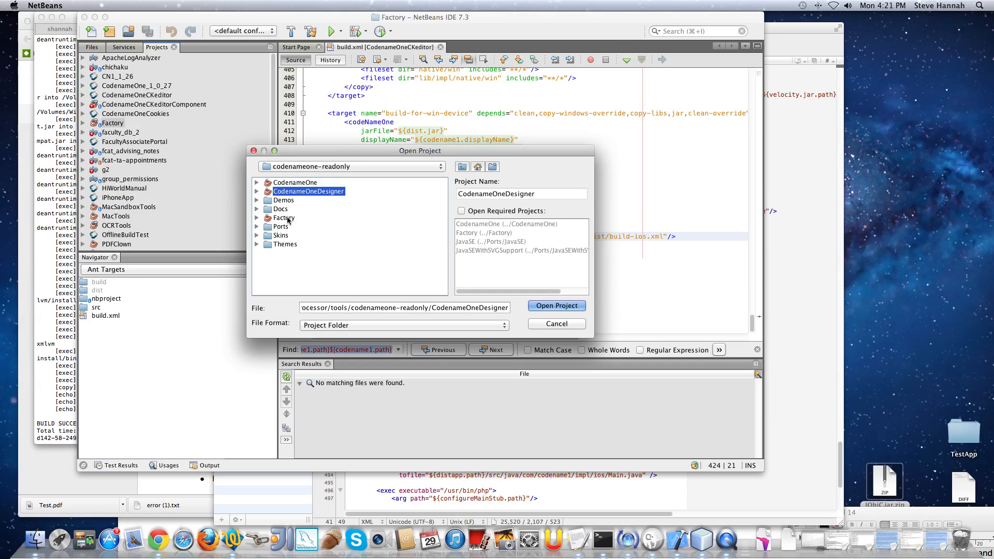
Step: Look through the Ports projects, then open the KitchenSink demo from the Demos folder as a project
{"action": "left_click", "coordinate": [259, 227]}
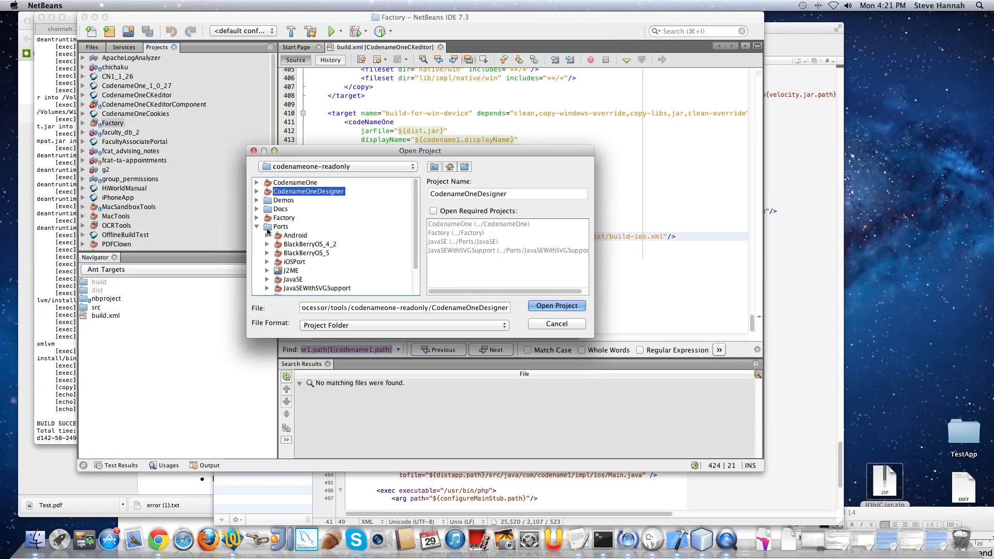
{"action": "left_click", "coordinate": [295, 235]}
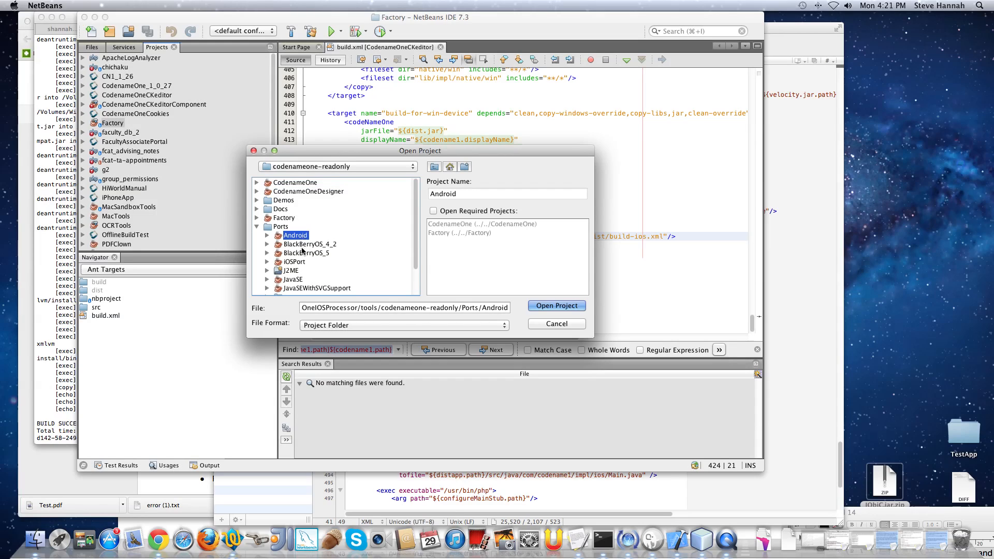
{"action": "left_click", "coordinate": [293, 261]}
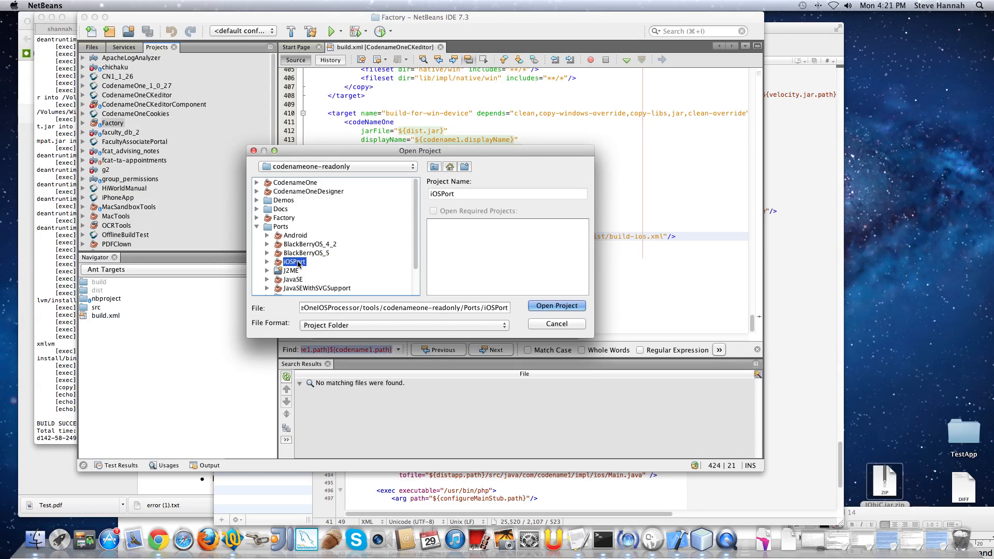
{"action": "left_click", "coordinate": [258, 226]}
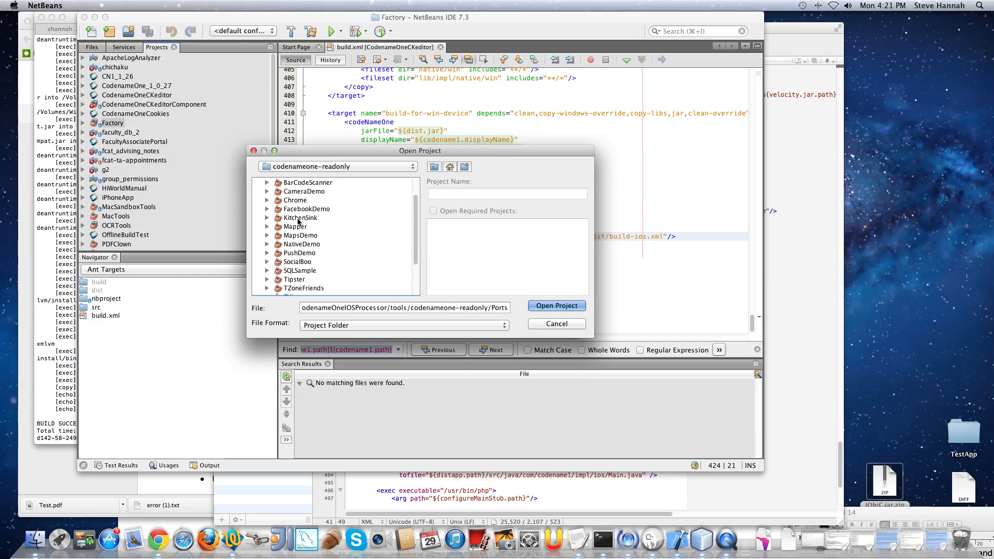
{"action": "left_click", "coordinate": [300, 217]}
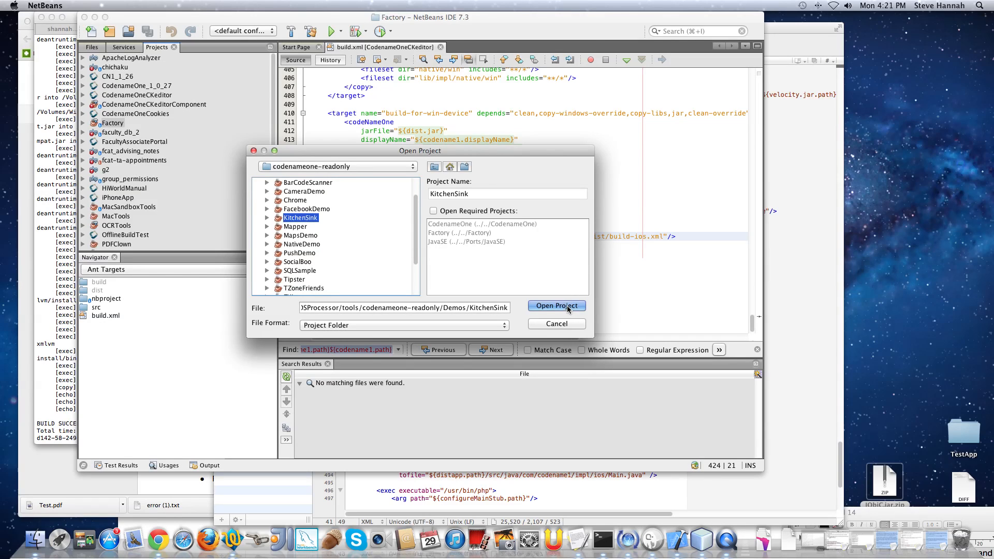
{"action": "left_click", "coordinate": [556, 306]}
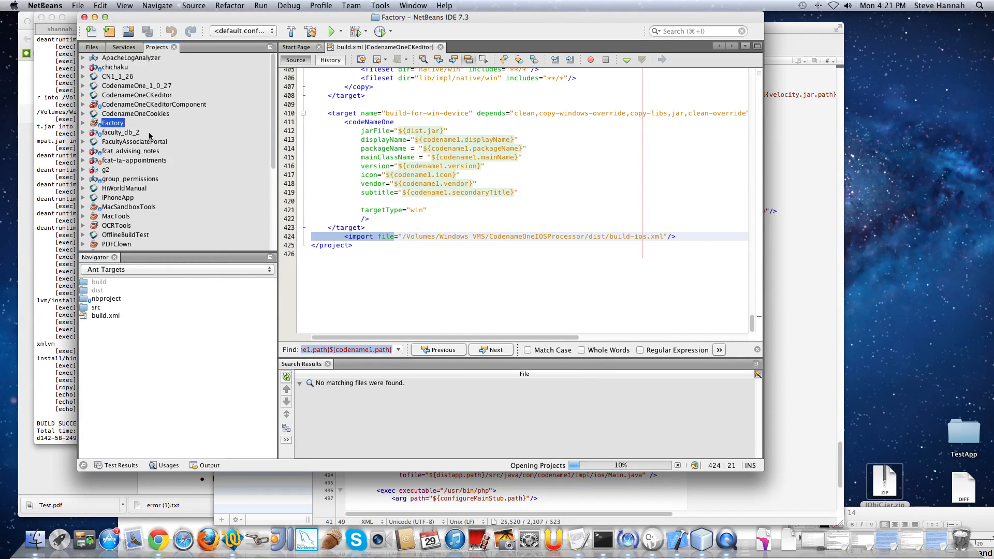
Step: Select the KitchenSink project and switch to viewing projects as plain file folders
{"action": "scroll", "scroll_direction": "down", "scroll_amount": 3}
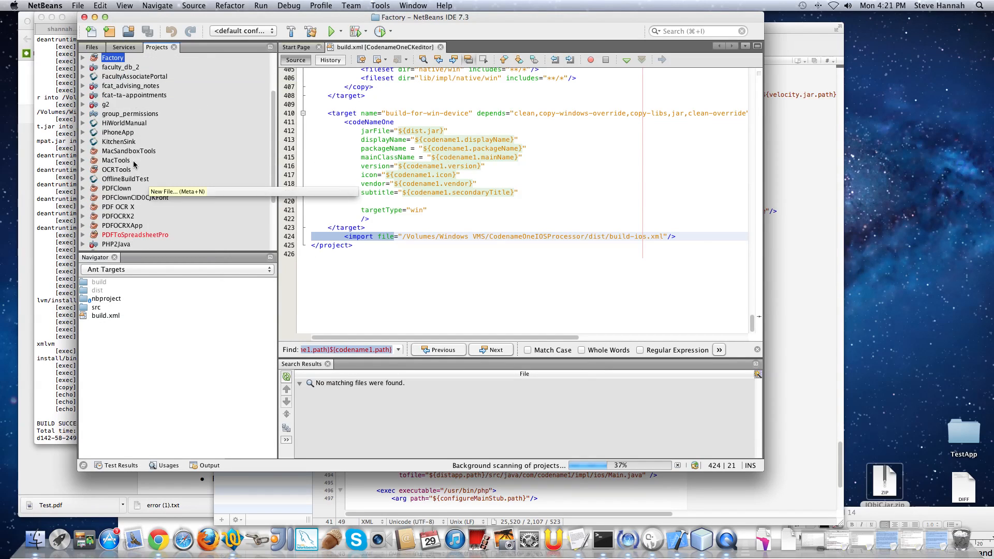
{"action": "left_click", "coordinate": [118, 142]}
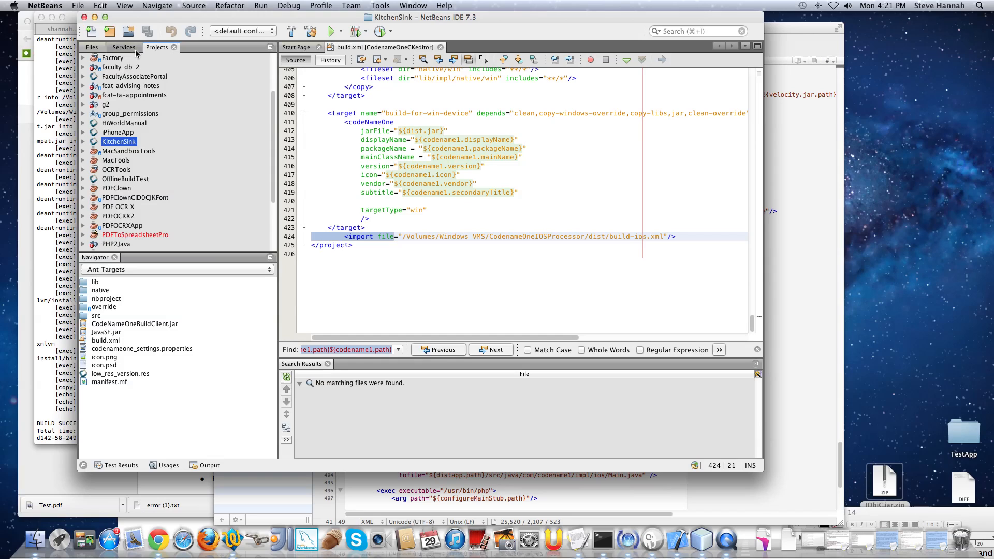
{"action": "left_click", "coordinate": [83, 142]}
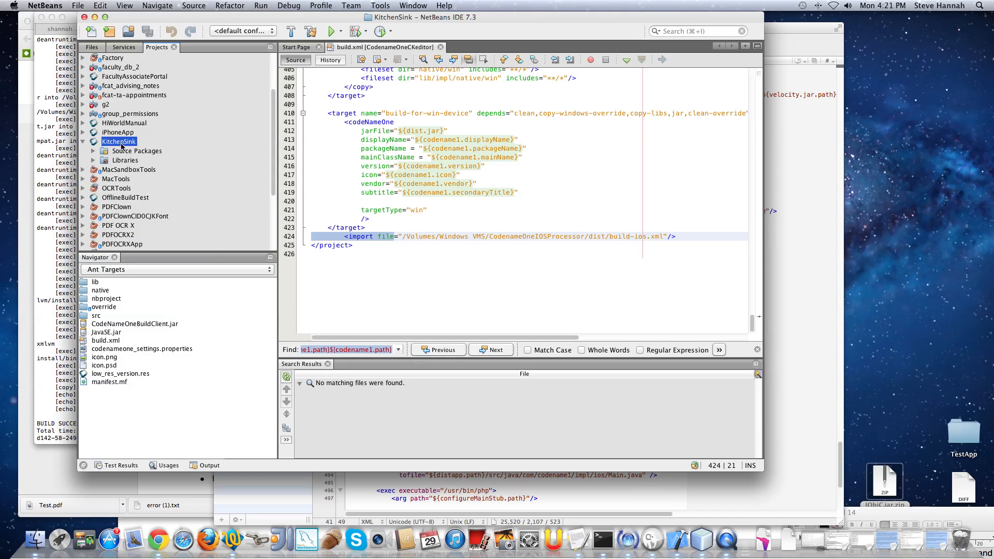
{"action": "left_click", "coordinate": [83, 142]}
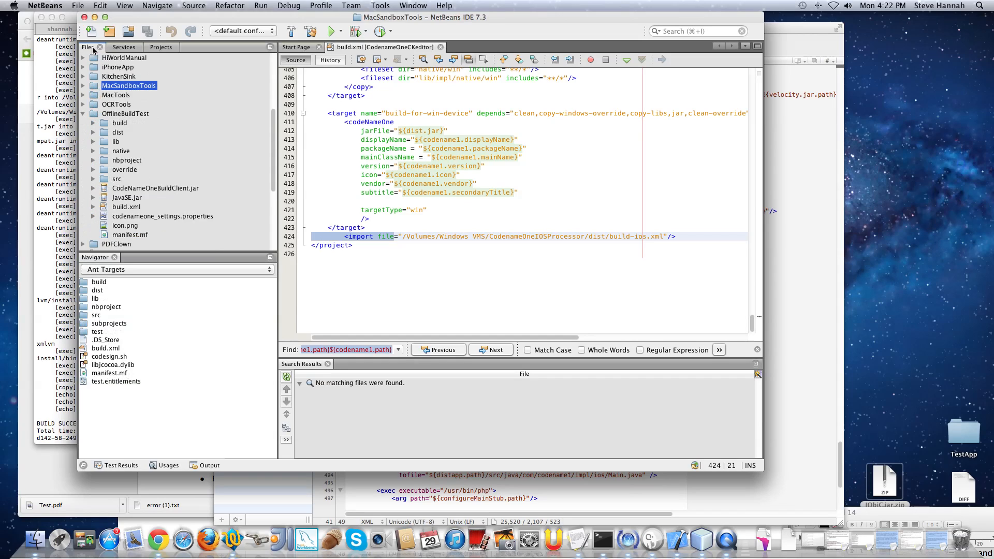
{"action": "scroll", "scroll_direction": "down", "scroll_amount": 3}
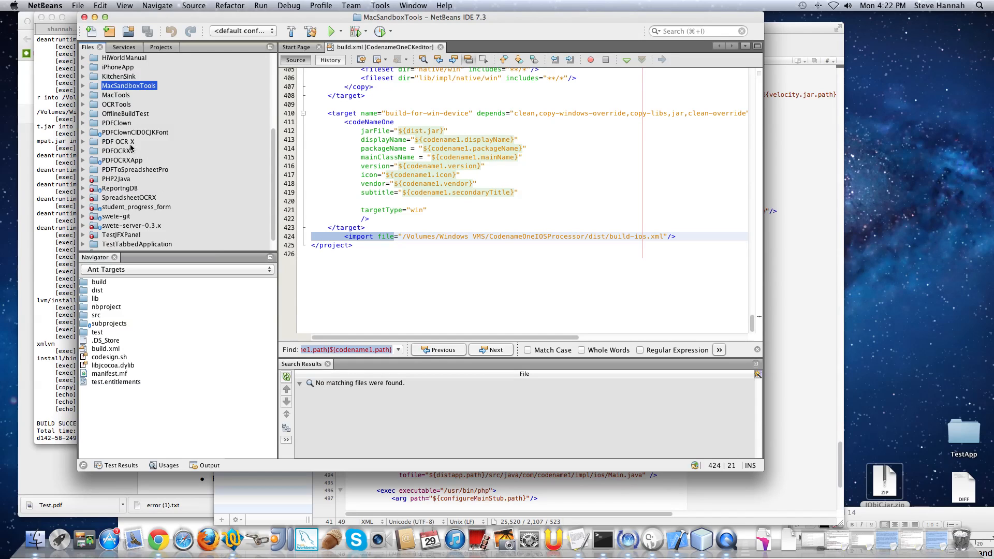
{"action": "scroll", "scroll_direction": "up", "scroll_amount": 3}
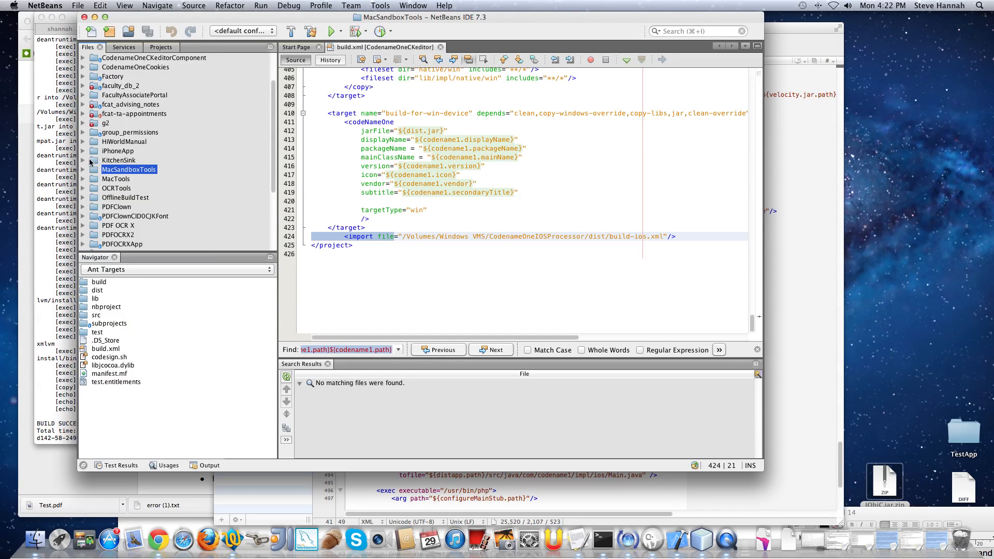
Step: Expand KitchenSink and check build.xml ends with the build-ios.xml import
{"action": "left_click", "coordinate": [92, 159]}
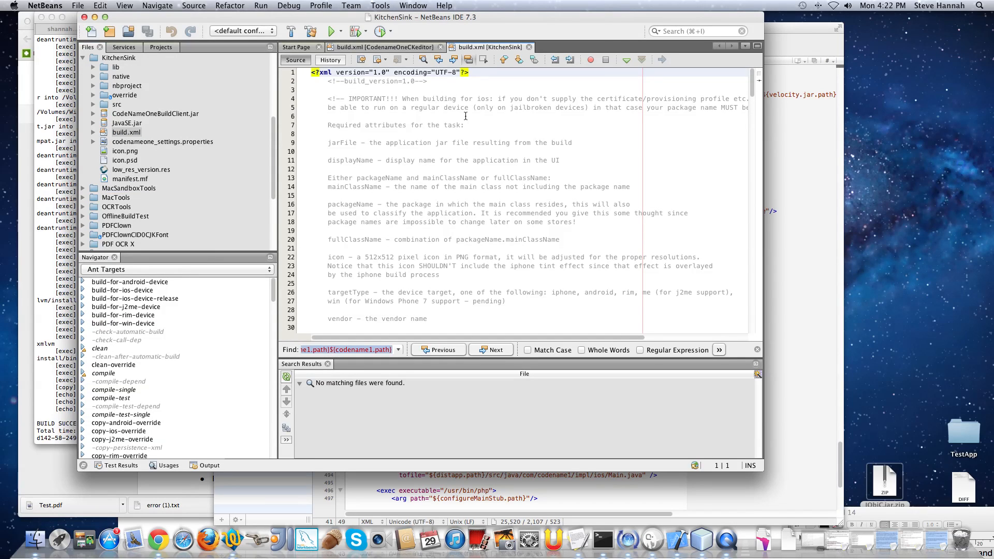
{"action": "scroll", "scroll_direction": "down", "scroll_amount": 3}
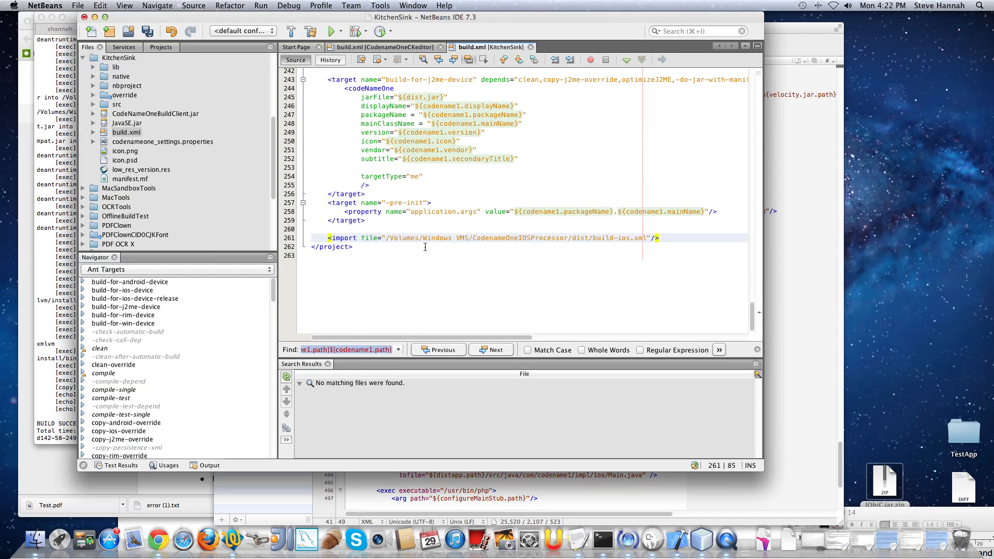
{"action": "double_click", "coordinate": [621, 238]}
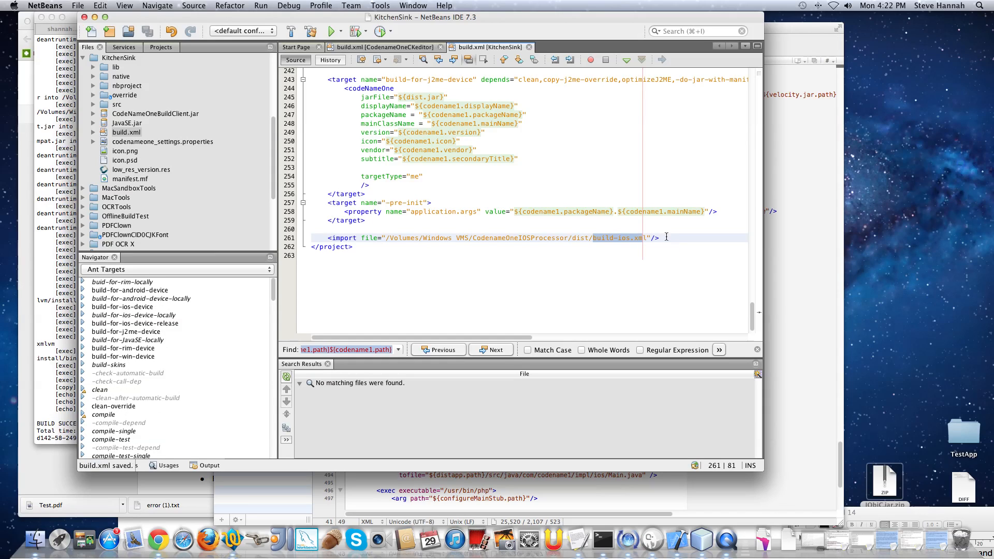
{"action": "mouse_move", "coordinate": [126, 132]}
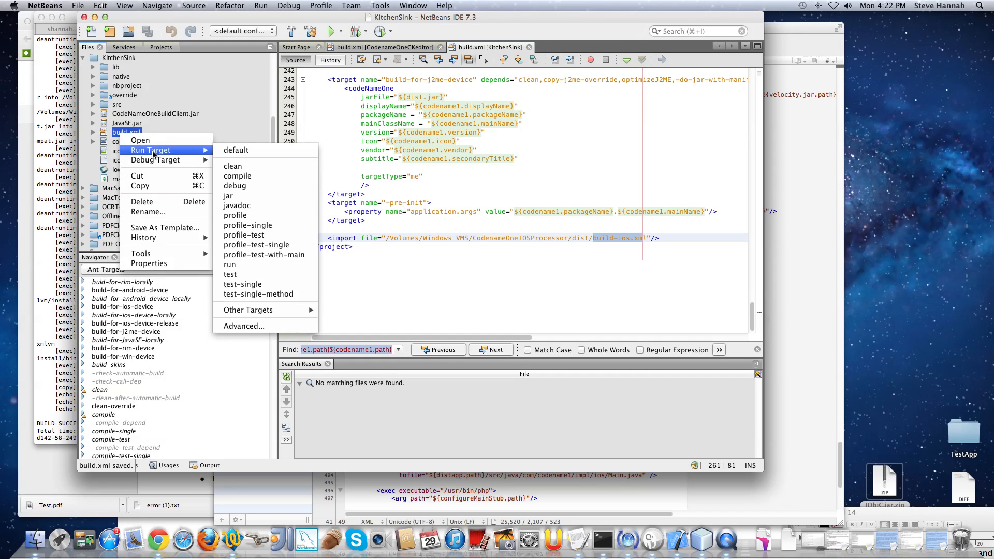
Step: Show build.xml's full target list including build-for-ios-device-locally
{"action": "left_click", "coordinate": [248, 310]}
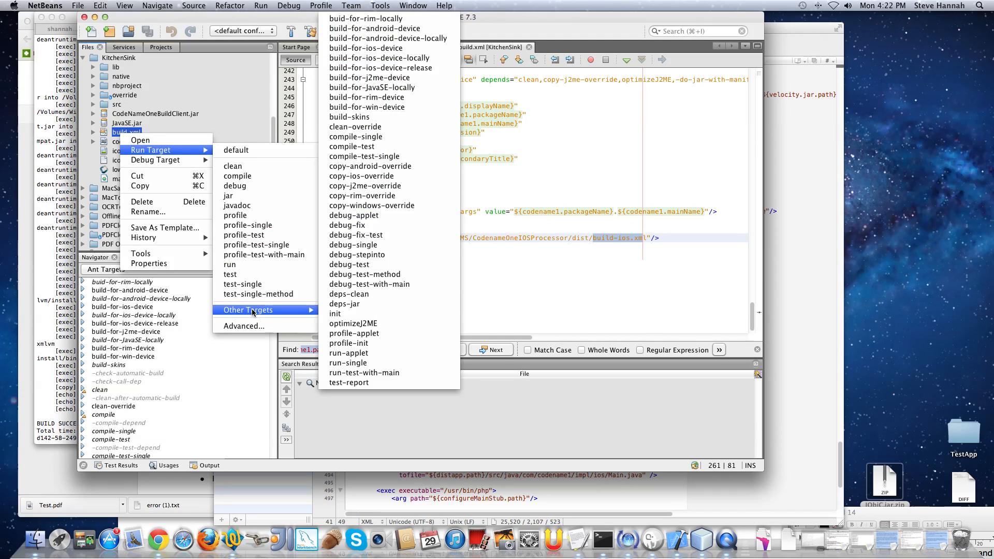
{"action": "mouse_move", "coordinate": [365, 156]}
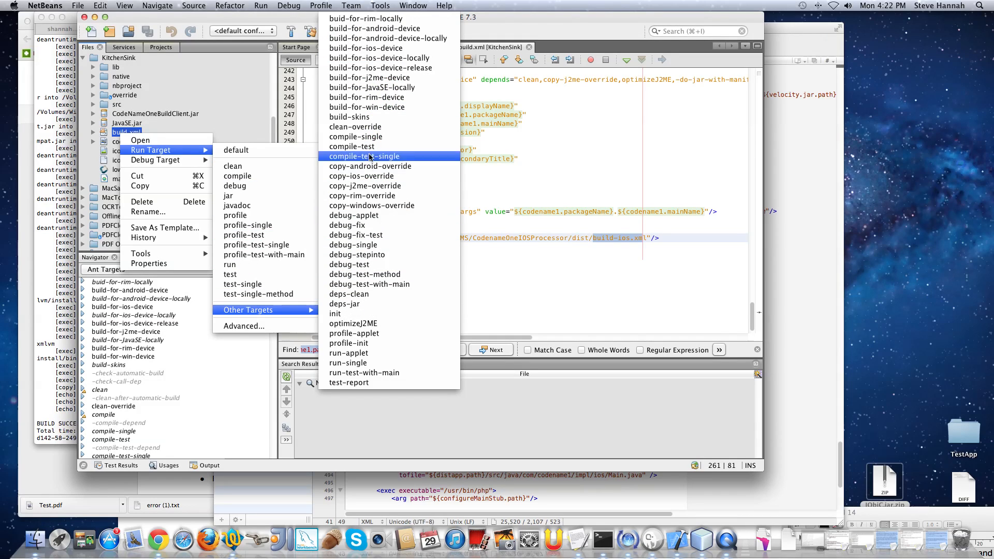
{"action": "mouse_move", "coordinate": [366, 49]}
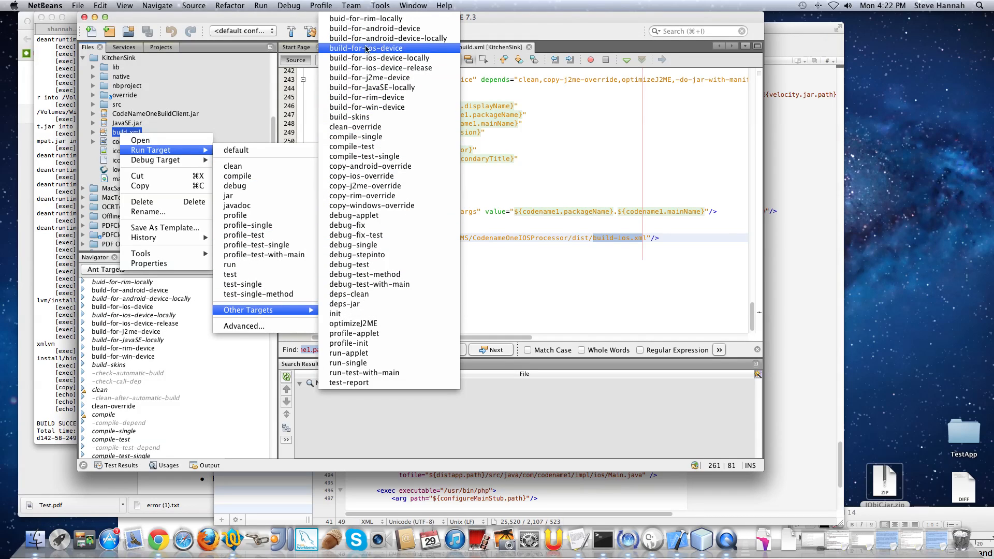
{"action": "mouse_move", "coordinate": [379, 58]}
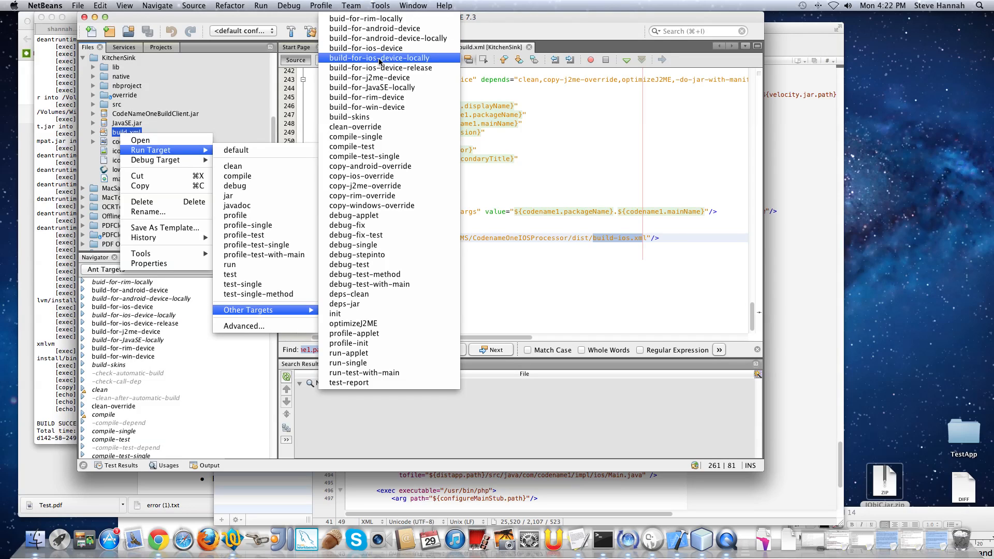
{"action": "mouse_move", "coordinate": [383, 87]}
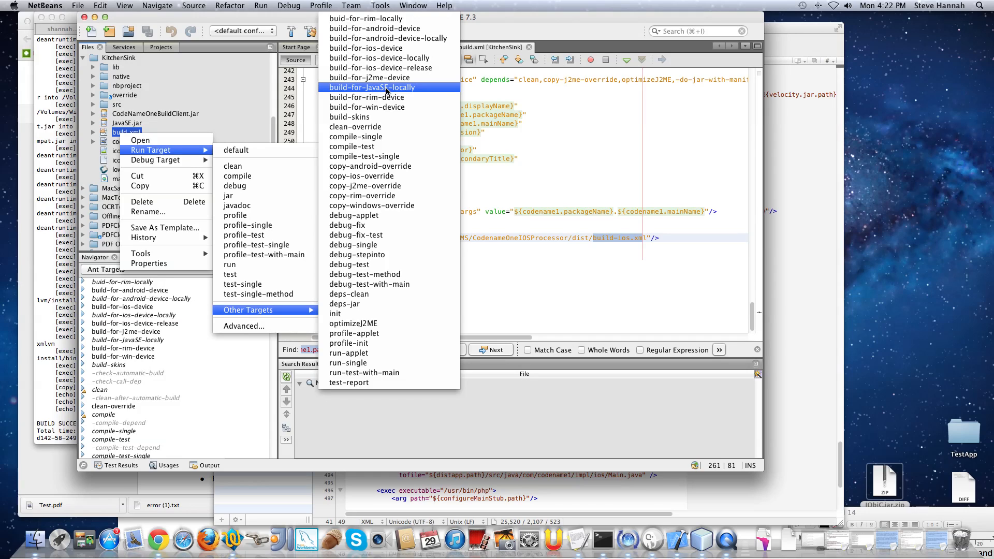
{"action": "mouse_move", "coordinate": [367, 78]}
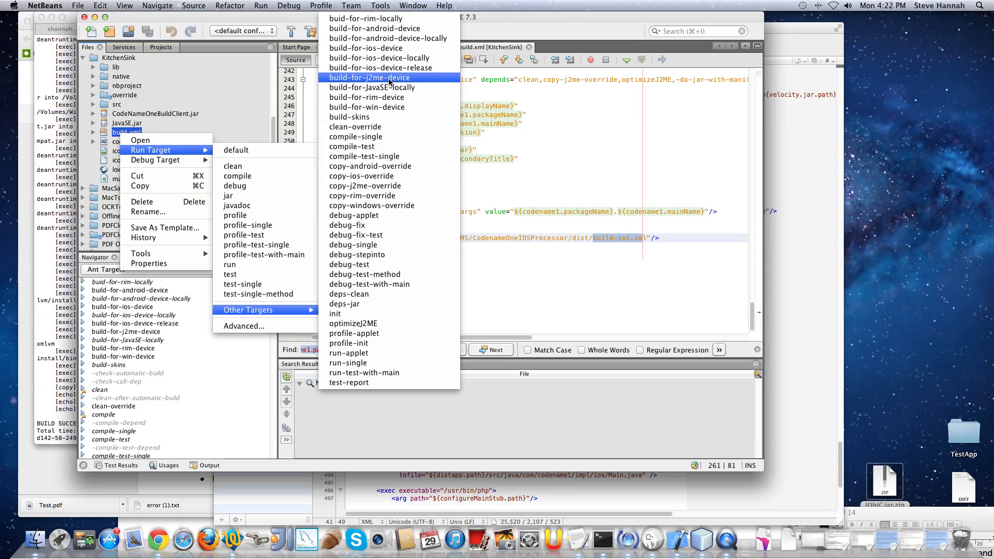
{"action": "mouse_move", "coordinate": [366, 48]}
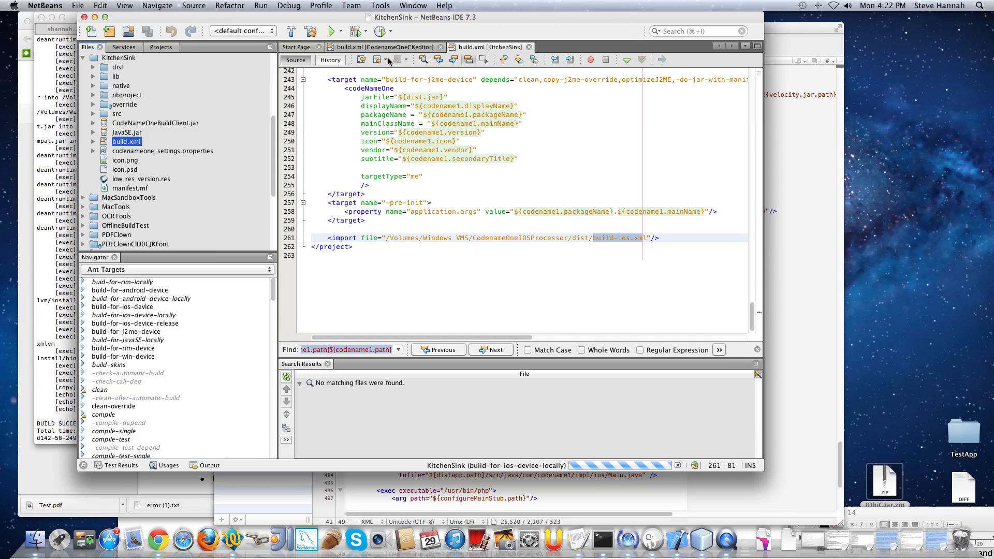
Step: Follow the build-for-ios-device-locally output log as it creates the Xcode project
{"action": "left_click", "coordinate": [208, 468]}
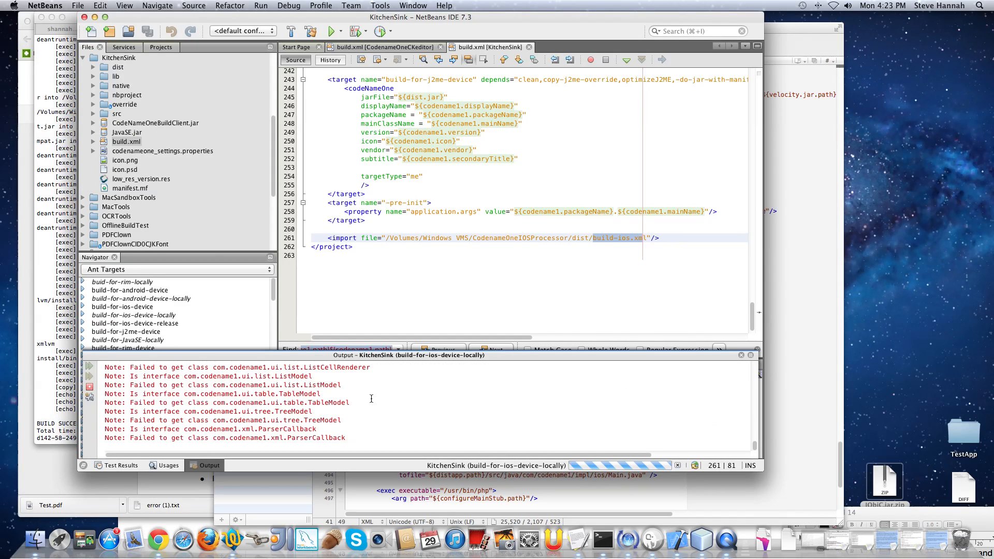
{"action": "scroll", "scroll_direction": "down", "scroll_amount": 3}
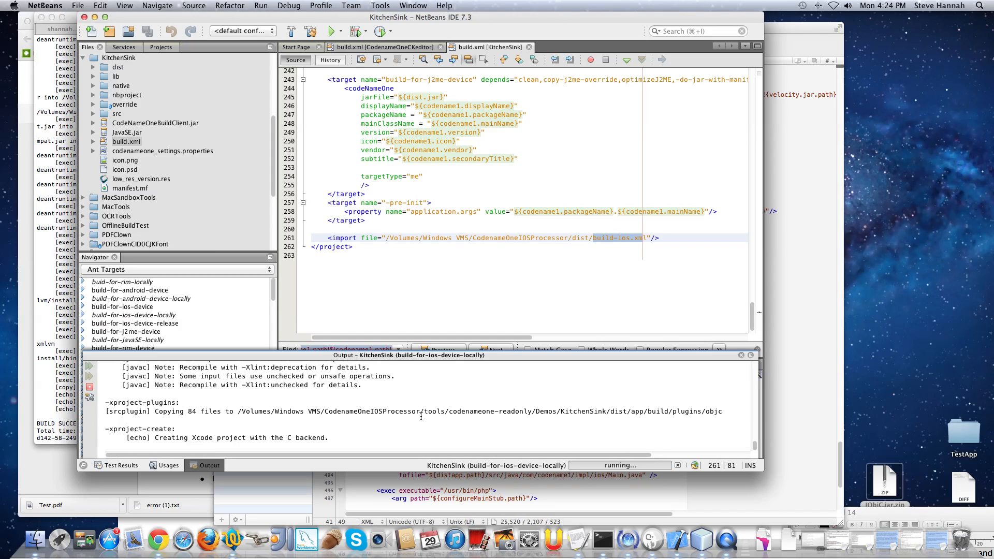
{"action": "mouse_move", "coordinate": [576, 430]}
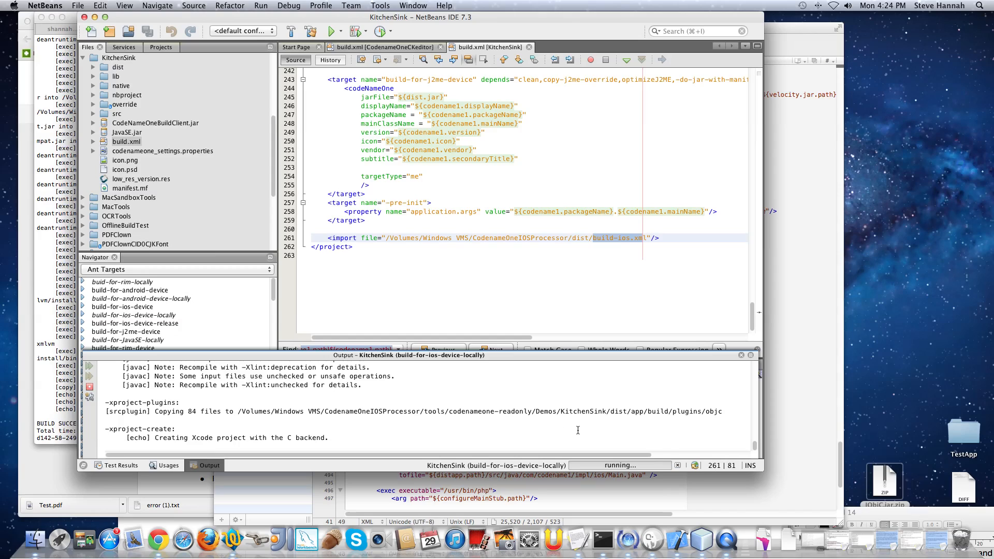
{"action": "mouse_move", "coordinate": [555, 423]}
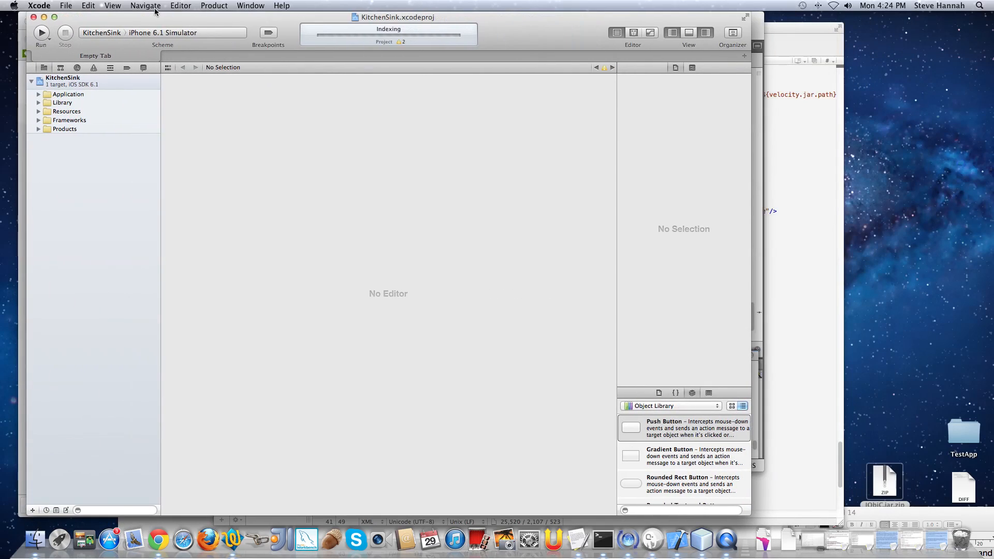
{"action": "mouse_move", "coordinate": [40, 98]}
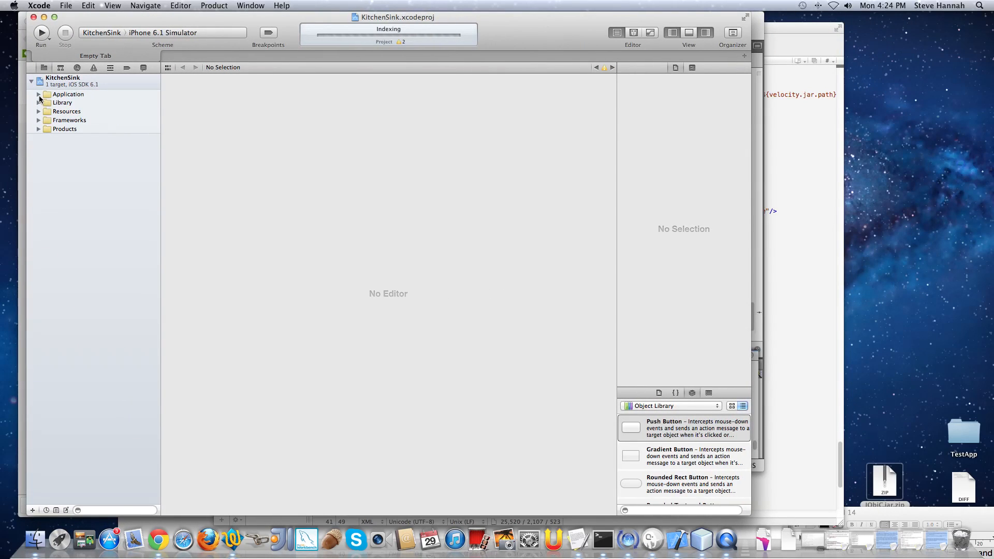
Step: Expand the Application group and look through the generated .h and .m files
{"action": "left_click", "coordinate": [39, 95]}
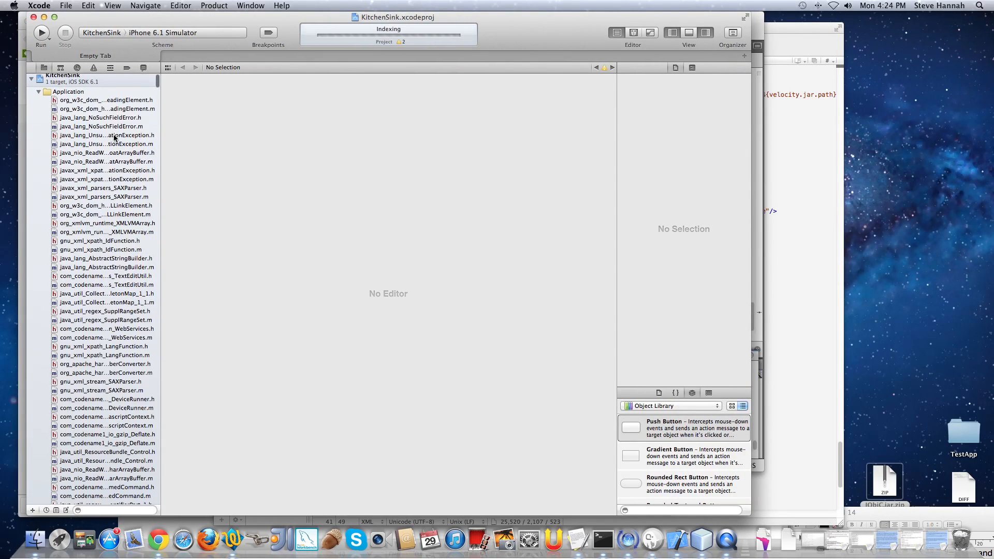
{"action": "scroll", "scroll_direction": "down", "scroll_amount": 3}
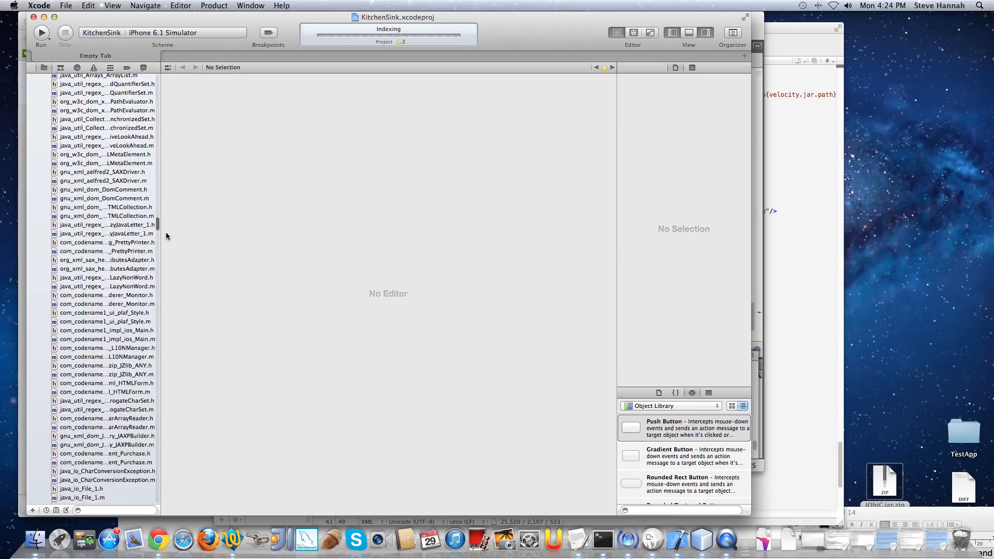
{"action": "scroll", "scroll_direction": "down", "scroll_amount": 3}
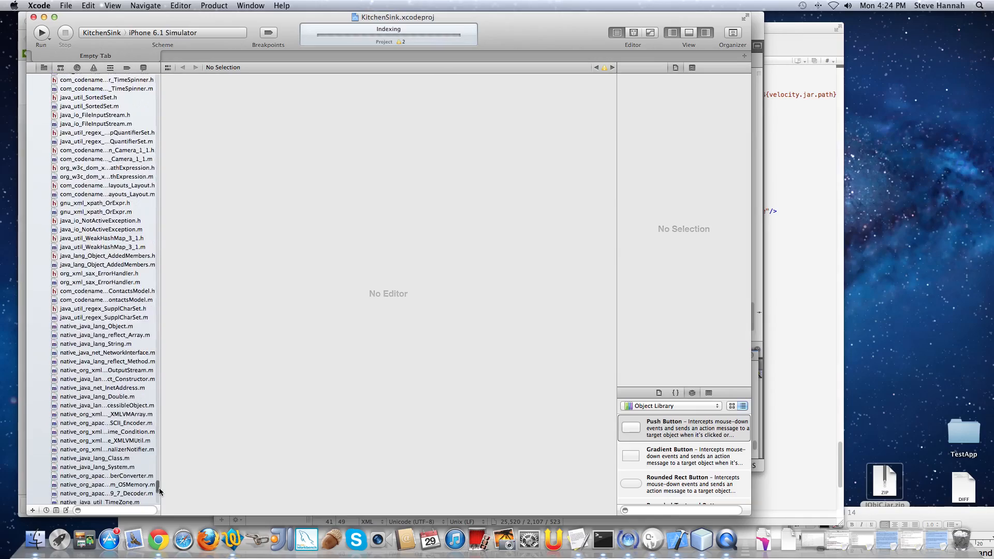
{"action": "scroll", "scroll_direction": "up", "scroll_amount": 3}
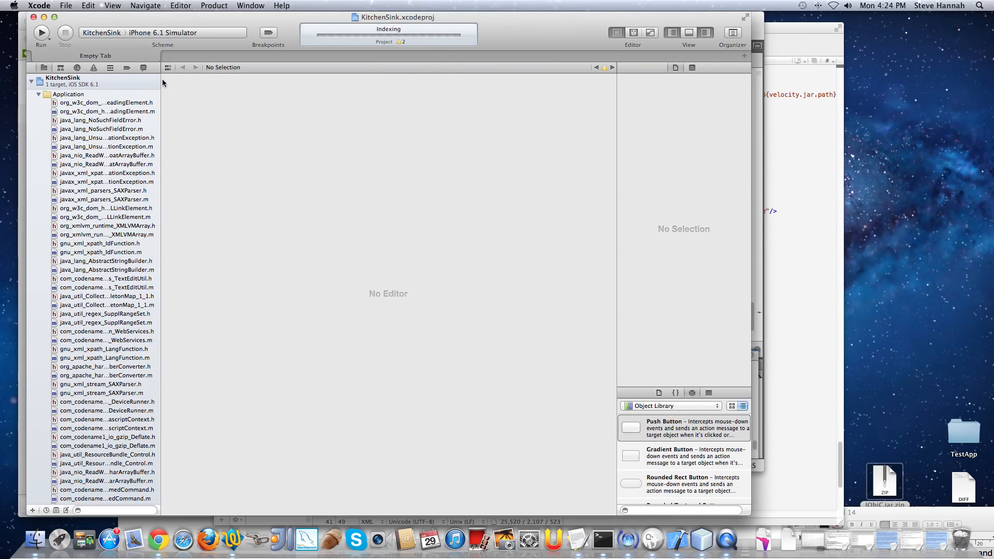
{"action": "mouse_move", "coordinate": [141, 116]}
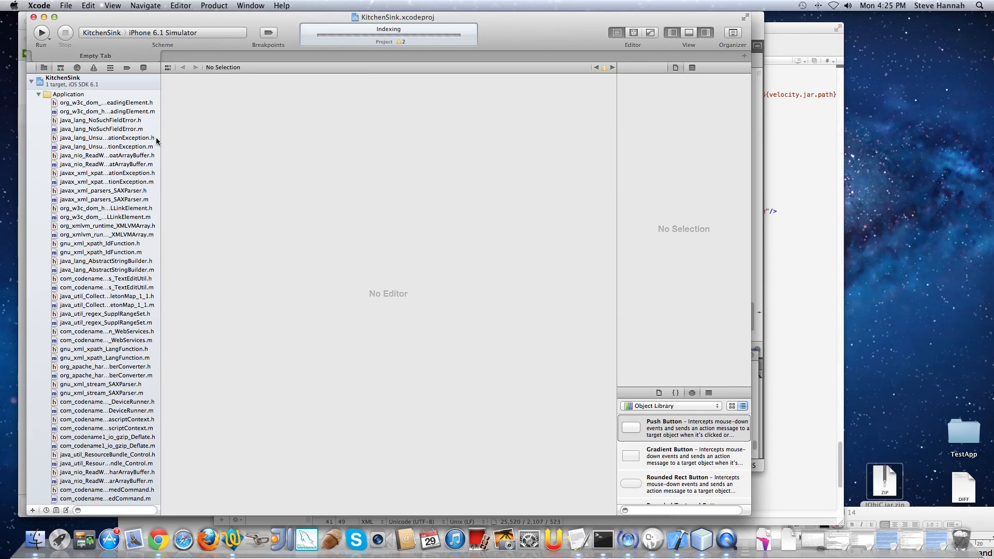
Step: Collapse the Application group and run the build for the iPhone 6.1 Simulator
{"action": "left_click", "coordinate": [39, 94]}
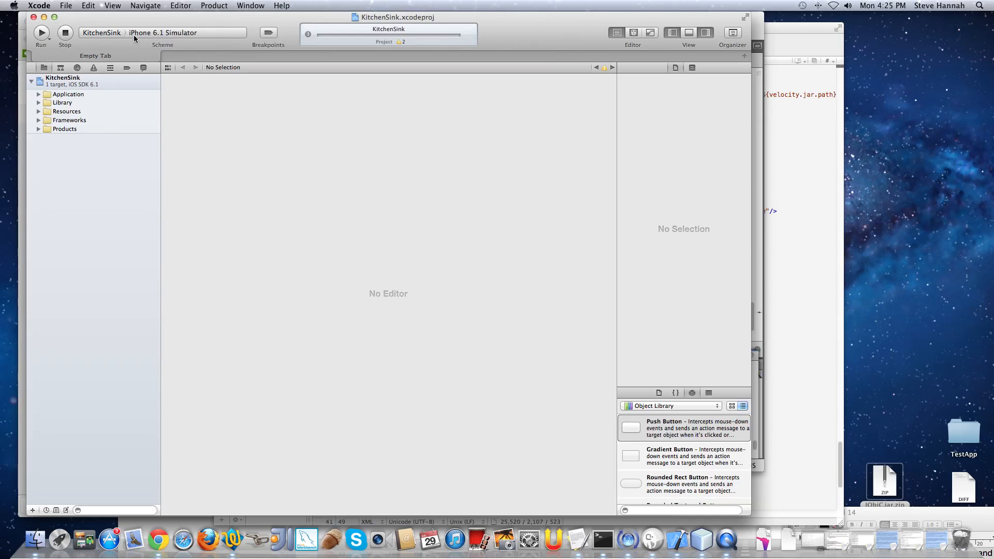
{"action": "mouse_move", "coordinate": [162, 32]}
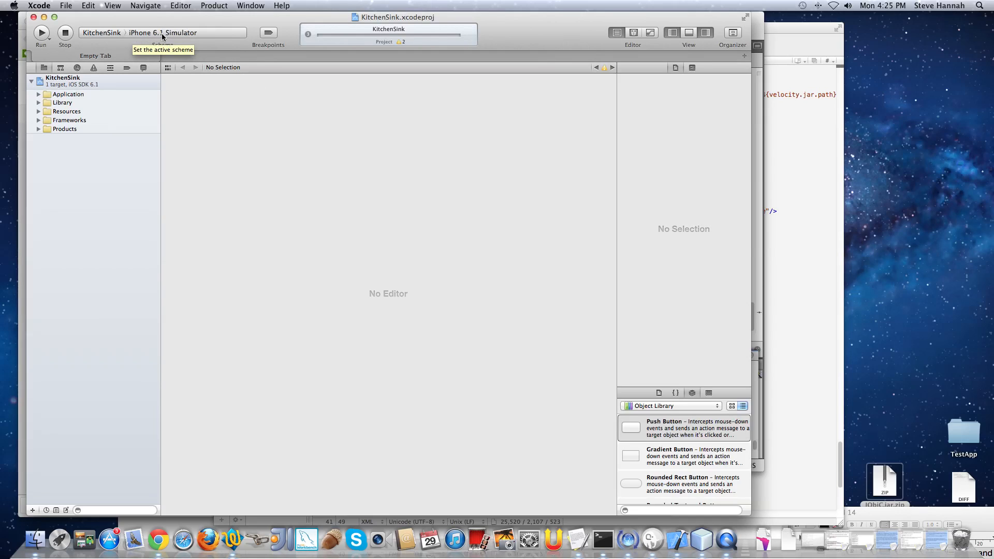
{"action": "mouse_move", "coordinate": [227, 49]}
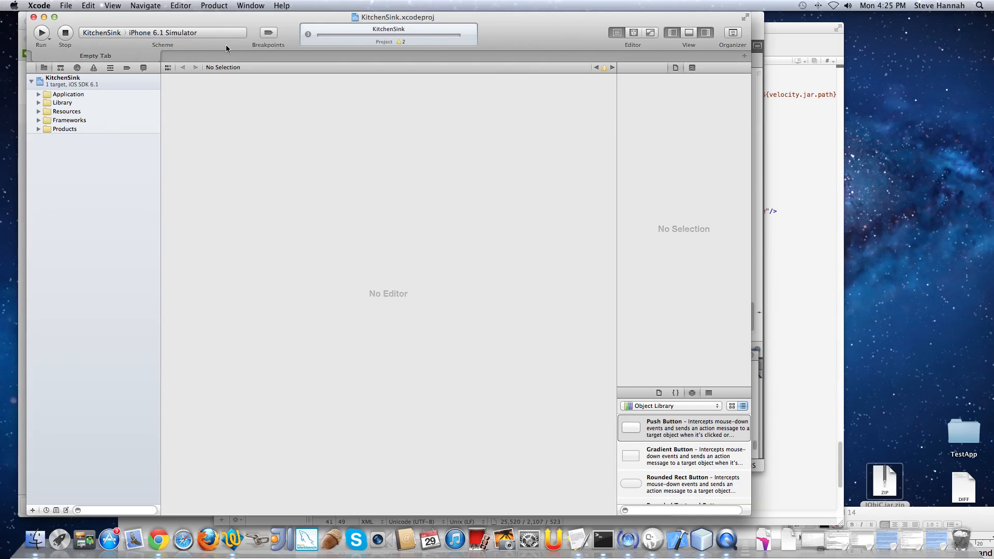
{"action": "left_click", "coordinate": [40, 32]}
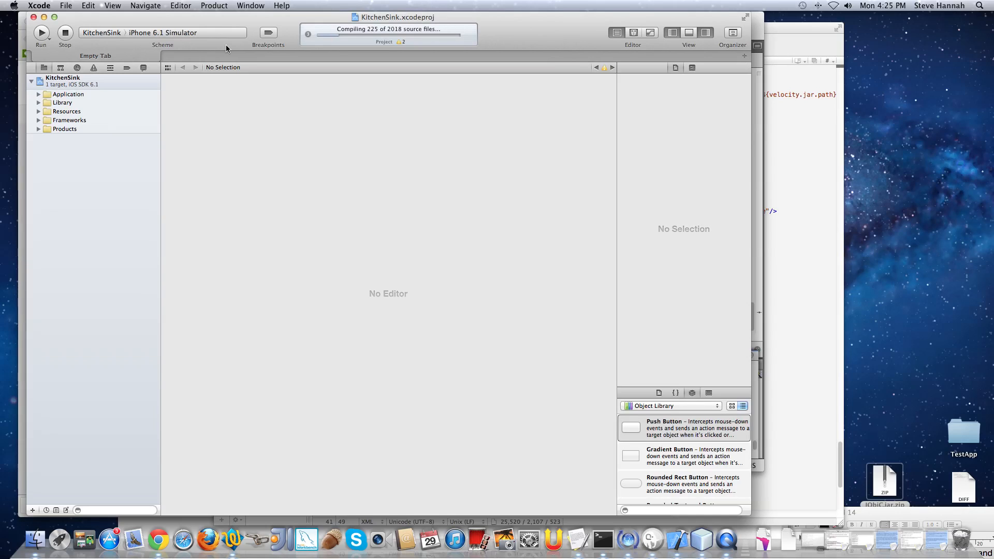
{"action": "mouse_move", "coordinate": [352, 61]}
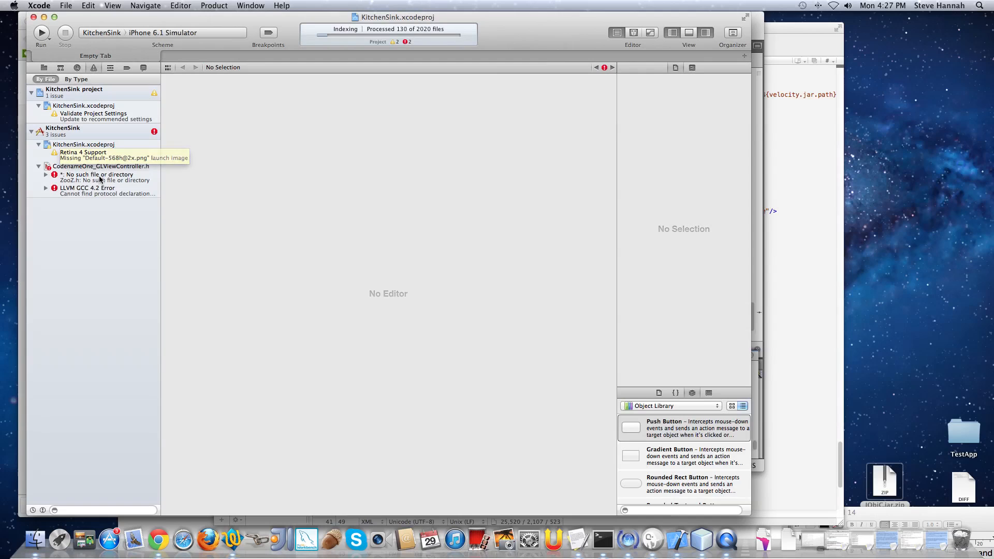
Step: Jump to the missing ZooZ.h include line in CodenameOne_GLViewController.h from the Issue navigator
{"action": "left_click", "coordinate": [98, 174]}
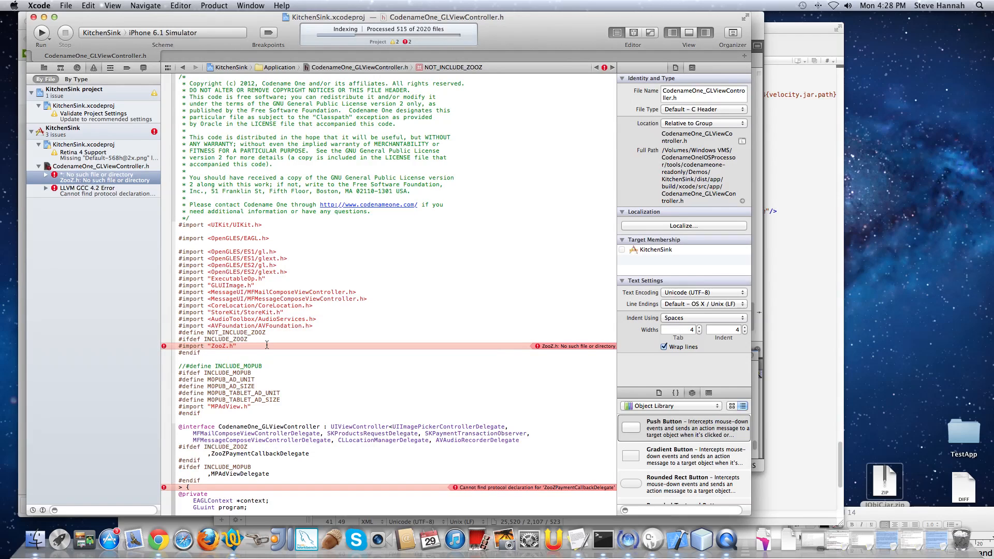
{"action": "mouse_move", "coordinate": [288, 318]}
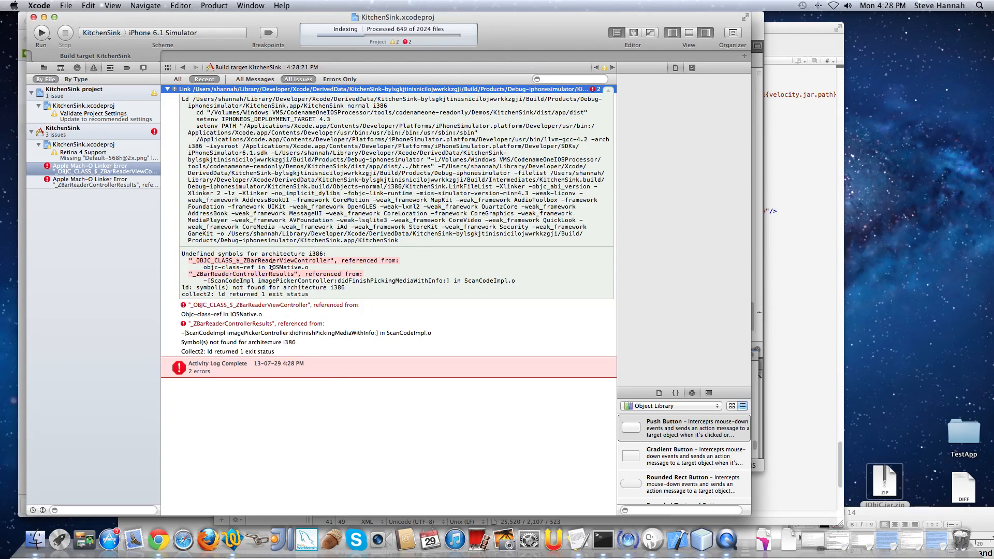
{"action": "mouse_move", "coordinate": [286, 273]}
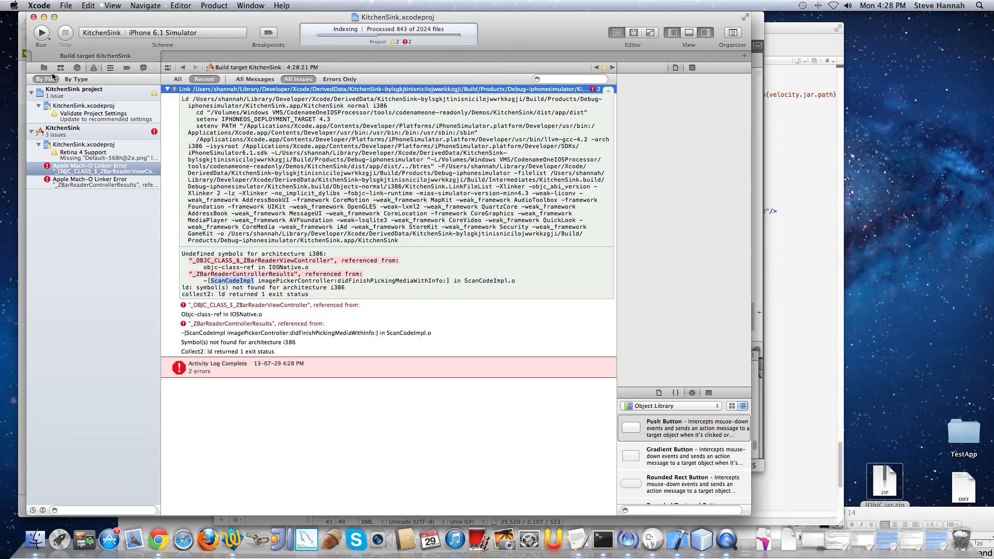
Step: Filter the project files for 'Scan', edit ScanCodeImpl.m to comment out the ZBar code, and rerun the build
{"action": "left_click", "coordinate": [45, 68]}
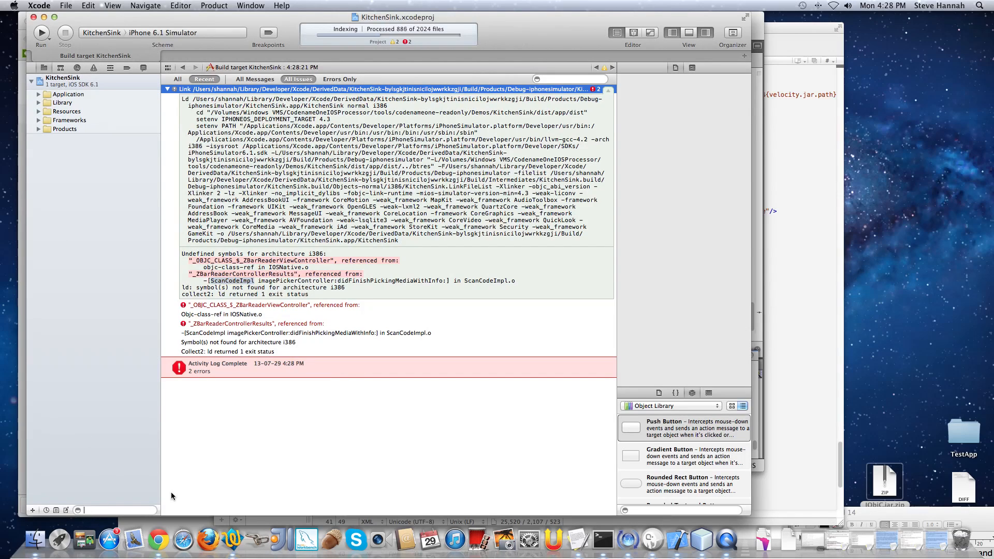
{"action": "type", "text": "ScanCode"}
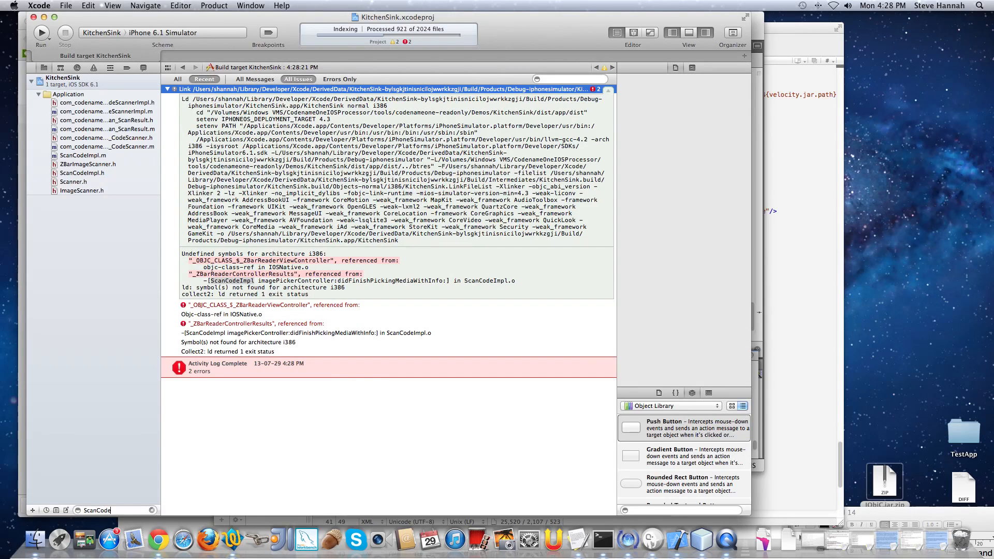
{"action": "left_click", "coordinate": [83, 102]}
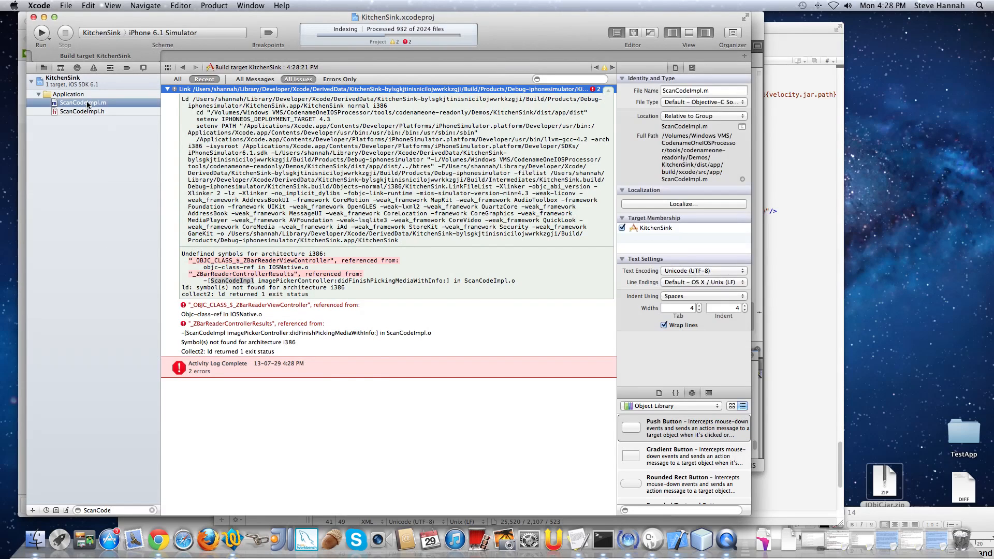
{"action": "left_click", "coordinate": [83, 103]}
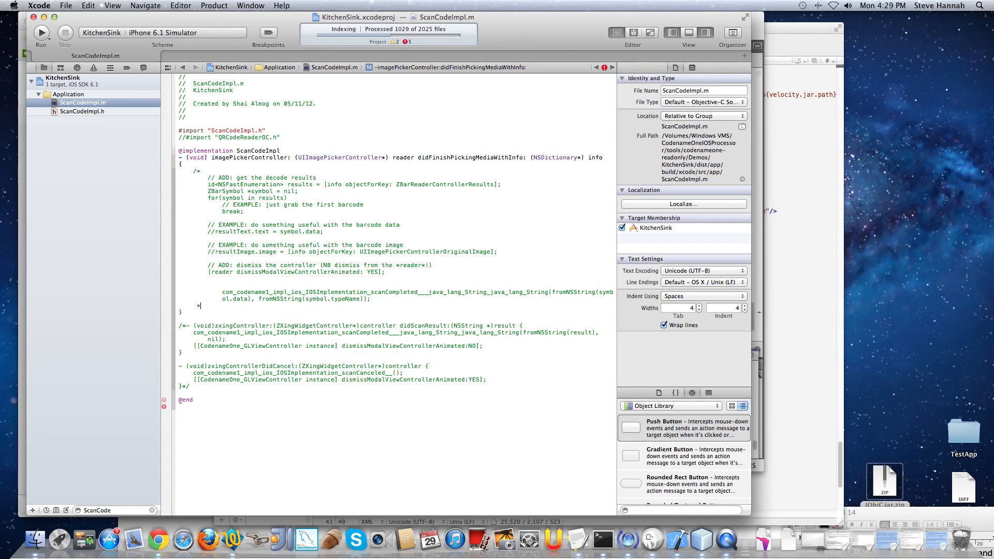
{"action": "mouse_move", "coordinate": [393, 246]}
{"action": "type", "text": "/"}
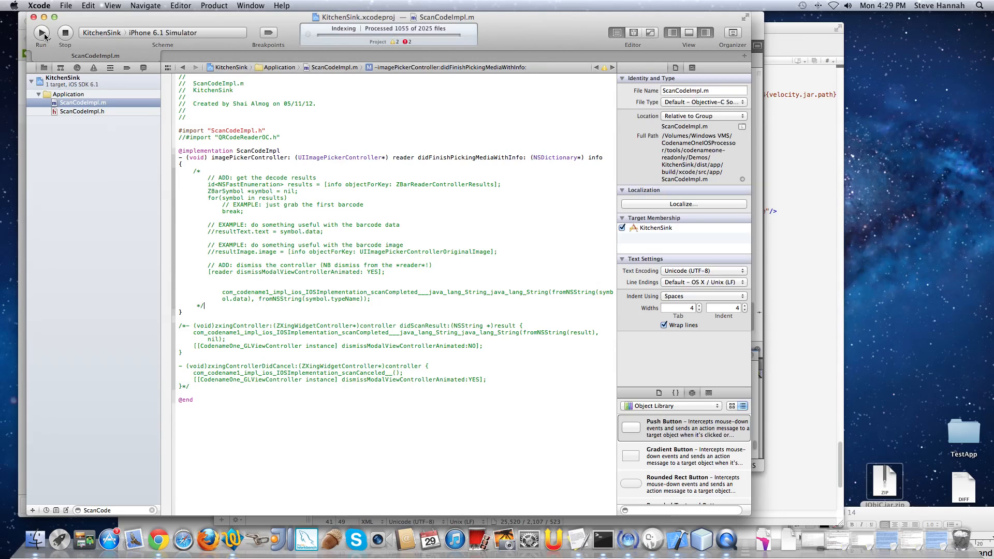
{"action": "left_click", "coordinate": [41, 32]}
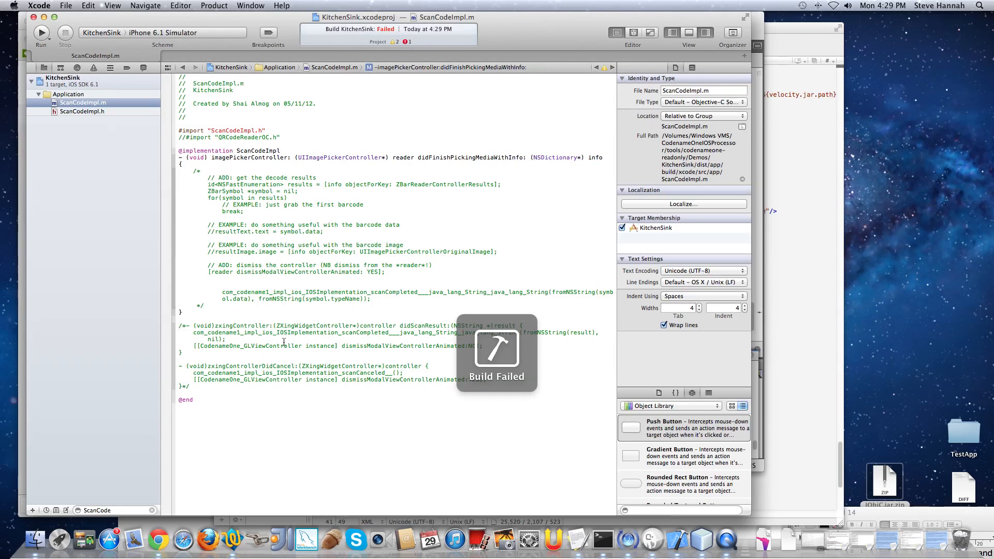
Step: Locate the remaining ZBar linker error and jump to the zbar usages in IOSNative.m's scanBarCode
{"action": "left_click", "coordinate": [93, 68]}
{"action": "type", "text": "IOSNative"}
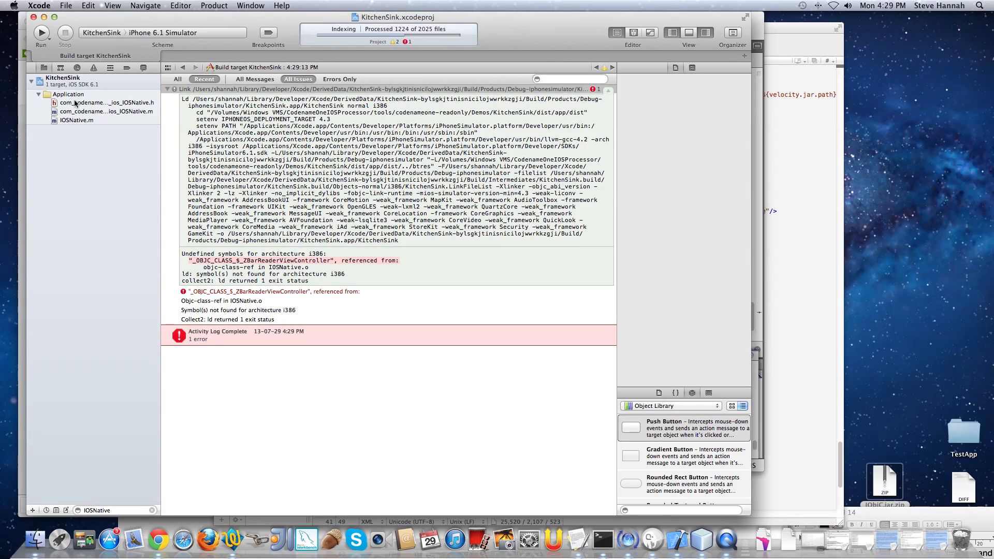
{"action": "left_click", "coordinate": [76, 120]}
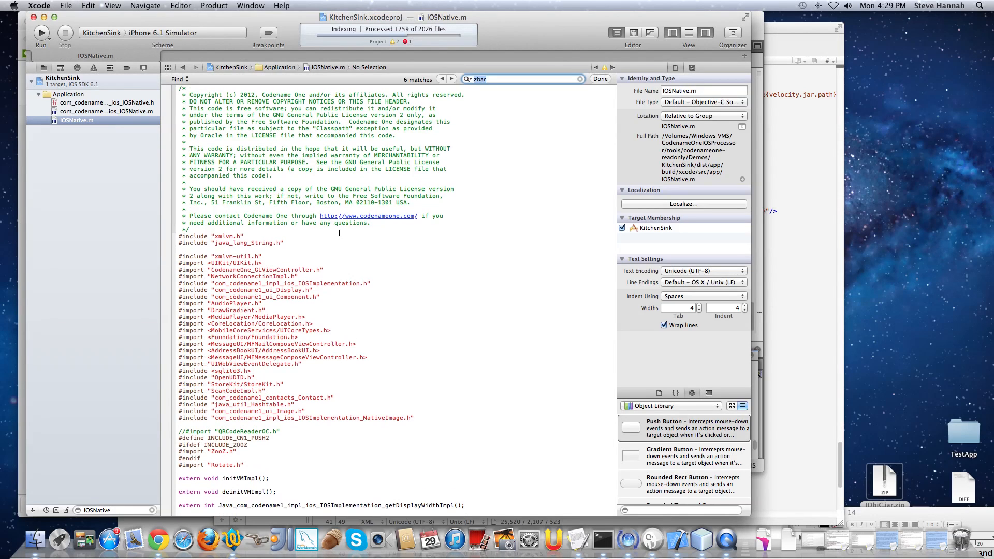
{"action": "left_click", "coordinate": [451, 79]}
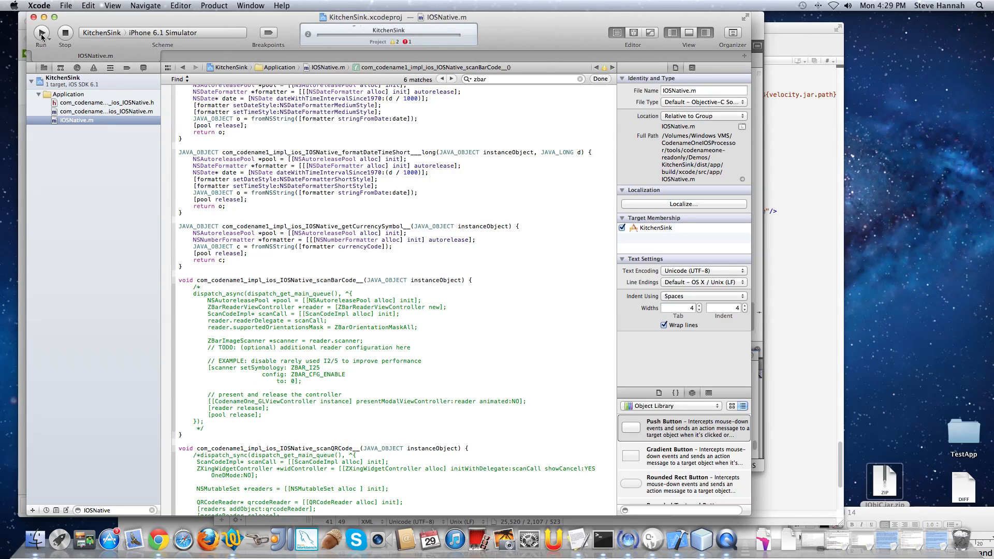
Step: With scanBarCode's ZBar block commented out, rebuild and launch KitchenSink in the iPhone 6.1 Simulator
{"action": "left_click", "coordinate": [40, 32]}
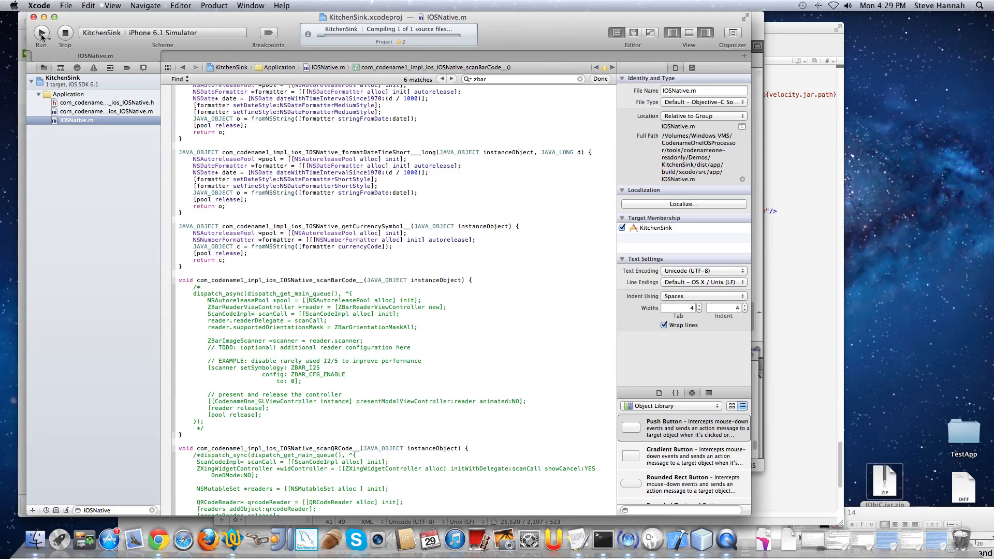
{"action": "left_click", "coordinate": [40, 32]}
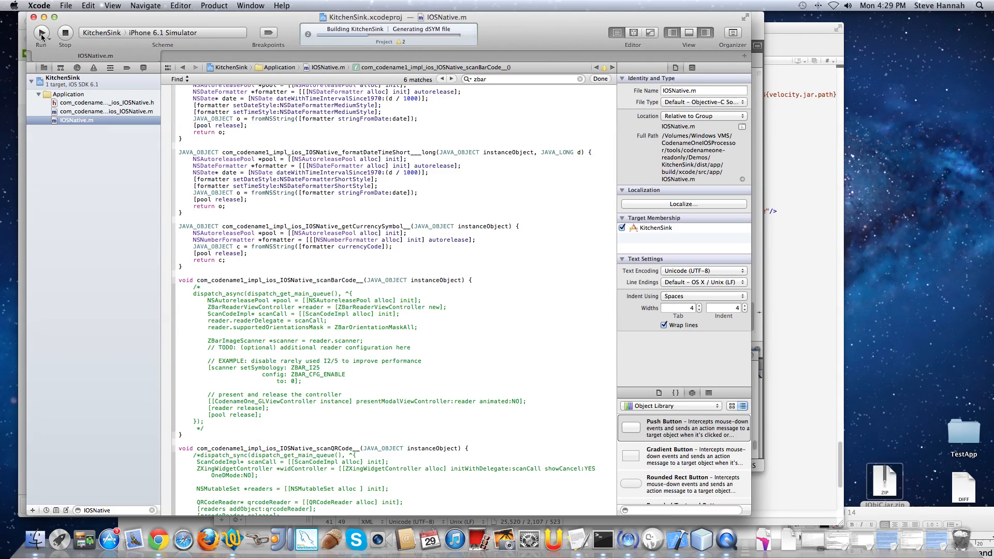
{"action": "left_click", "coordinate": [41, 32]}
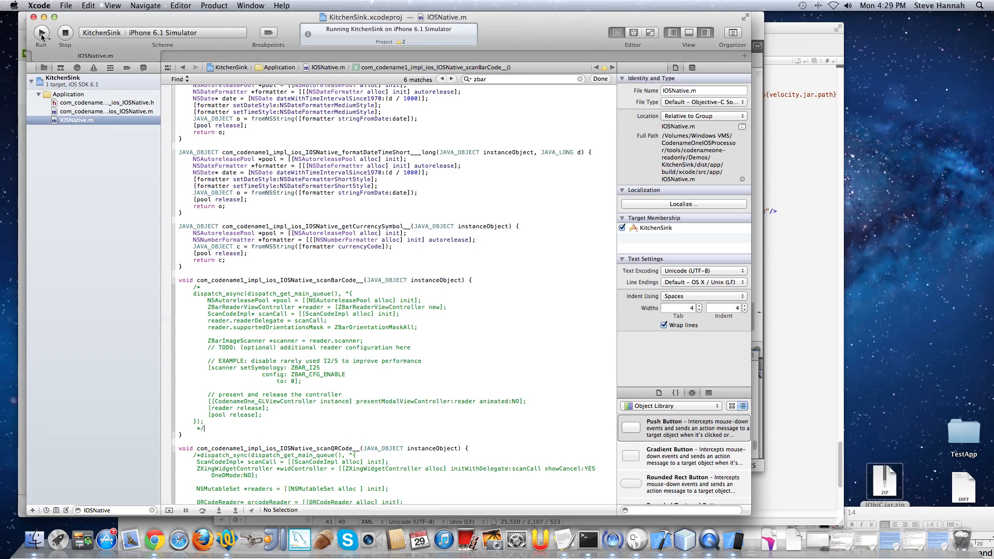
{"action": "mouse_move", "coordinate": [732, 535]}
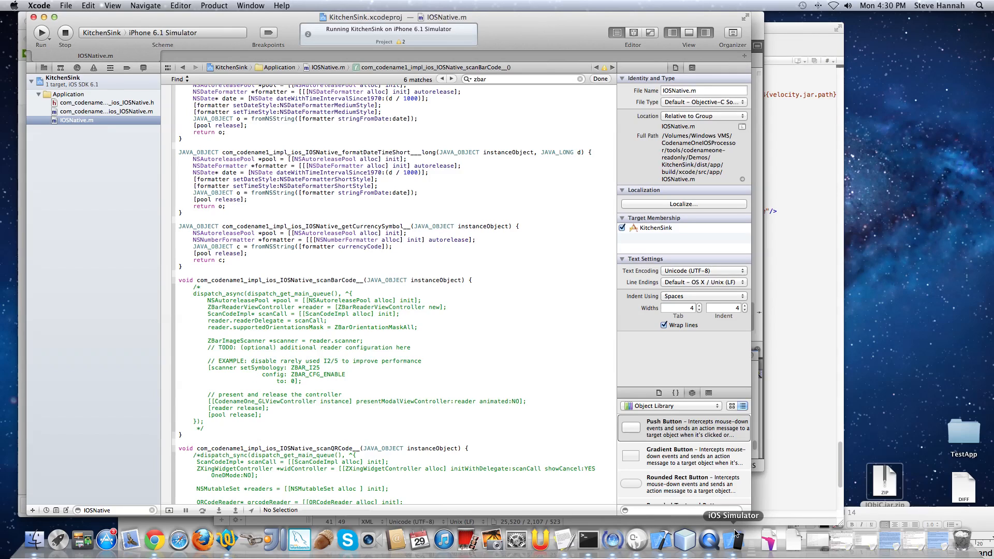
{"action": "mouse_move", "coordinate": [504, 375]}
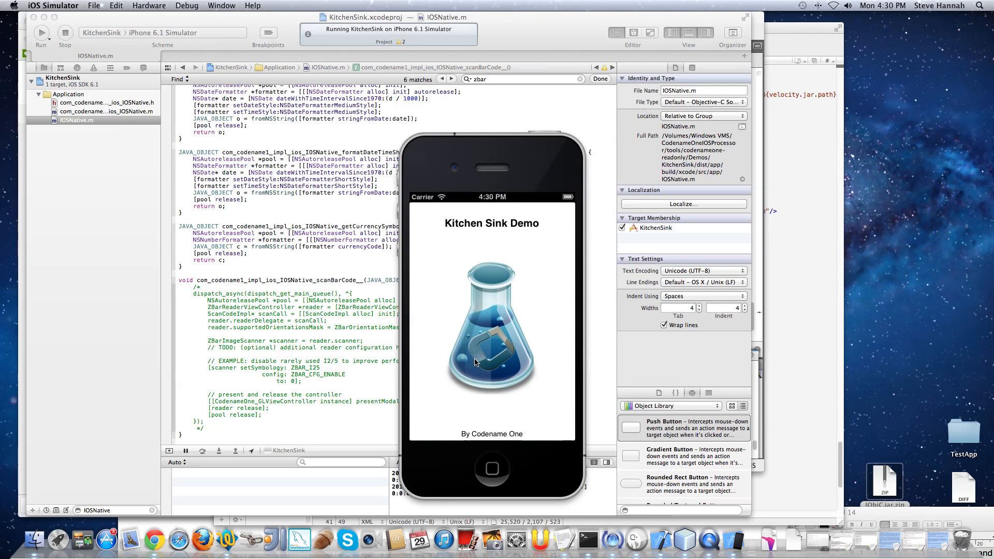
Step: Browse the Effects demos list in KitchenSink and return to the main menu
{"action": "left_click", "coordinate": [491, 329]}
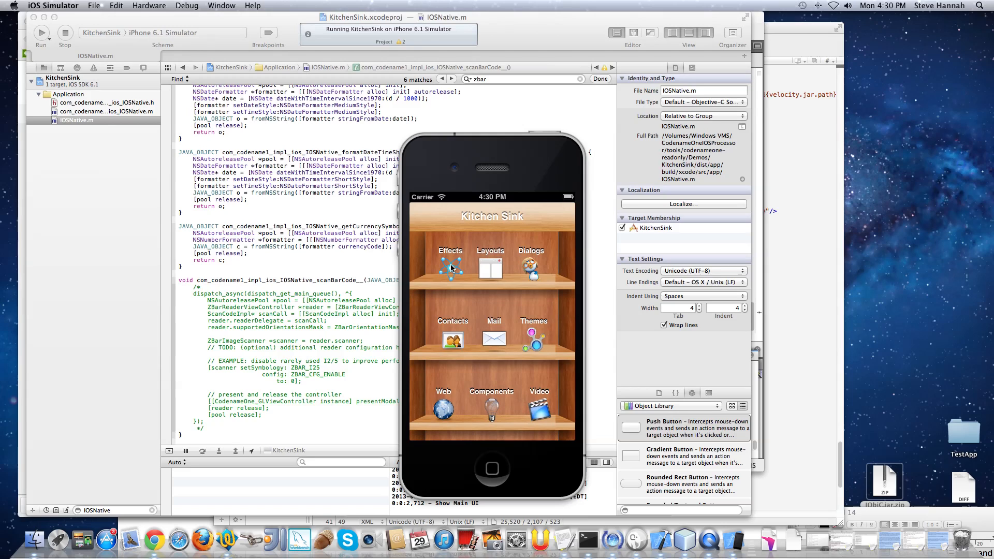
{"action": "left_click", "coordinate": [450, 260]}
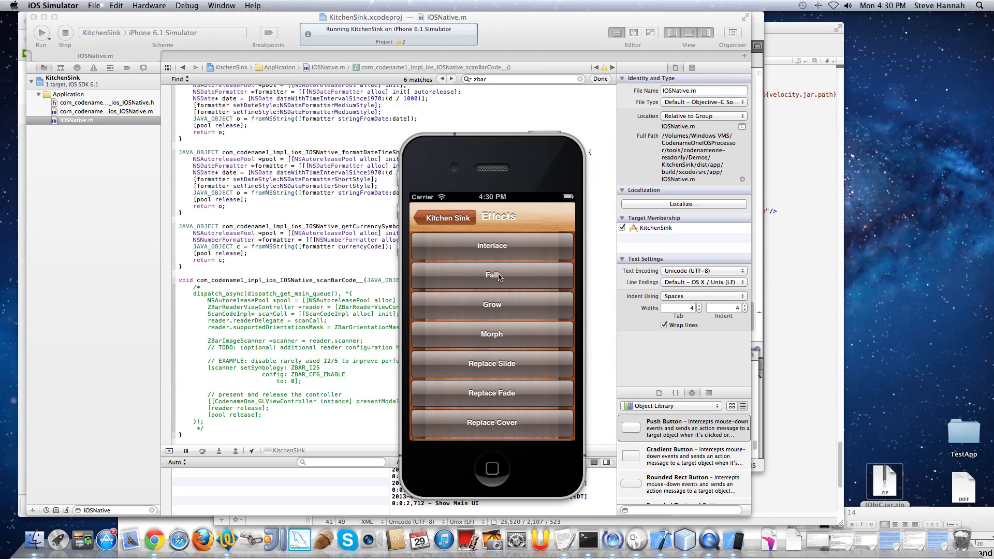
{"action": "scroll", "scroll_direction": "up", "scroll_amount": 3}
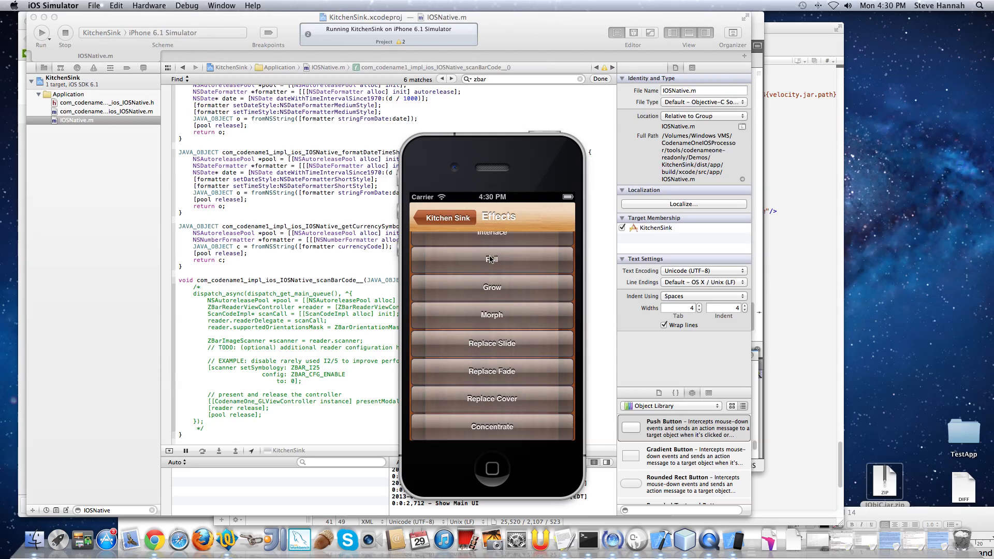
{"action": "left_click", "coordinate": [446, 219]}
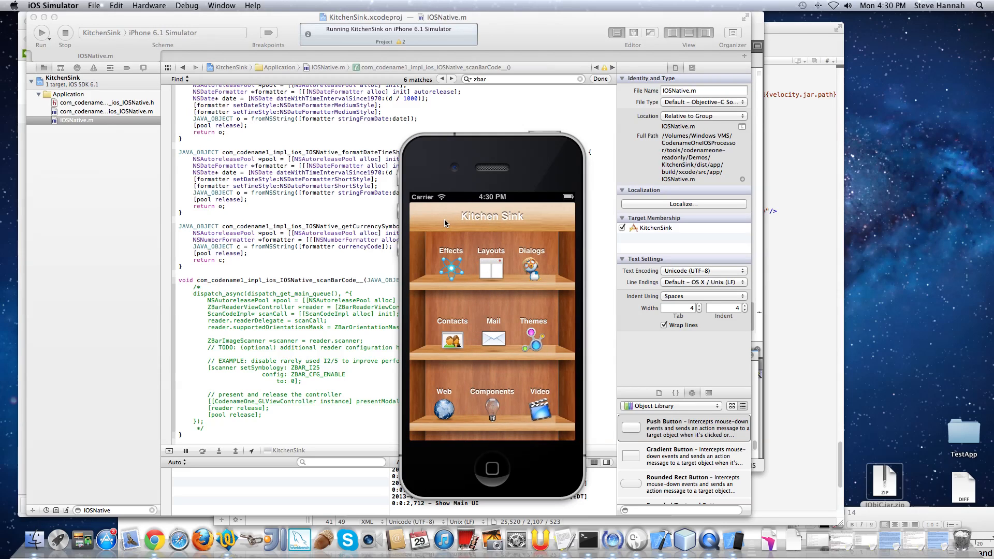
{"action": "mouse_move", "coordinate": [524, 409]}
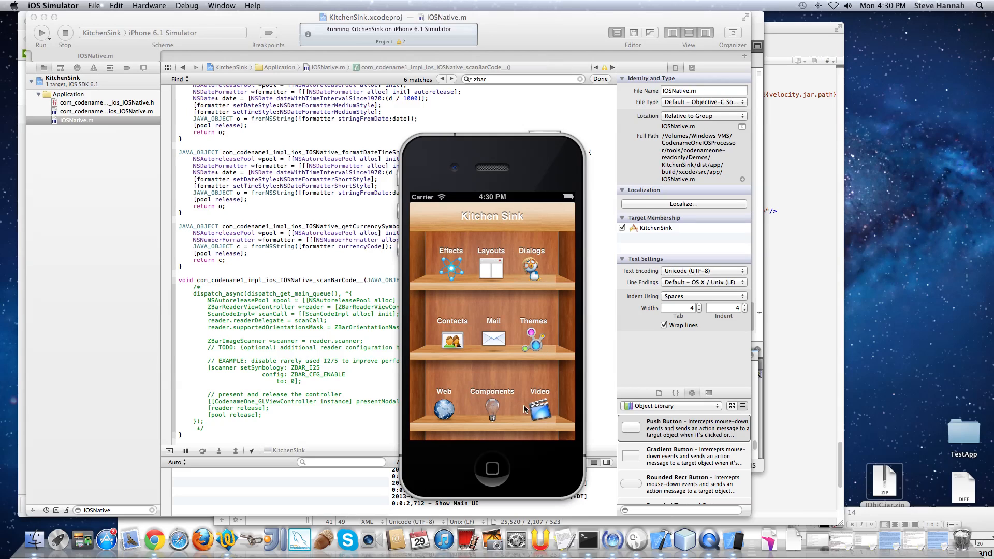
{"action": "mouse_move", "coordinate": [465, 411]}
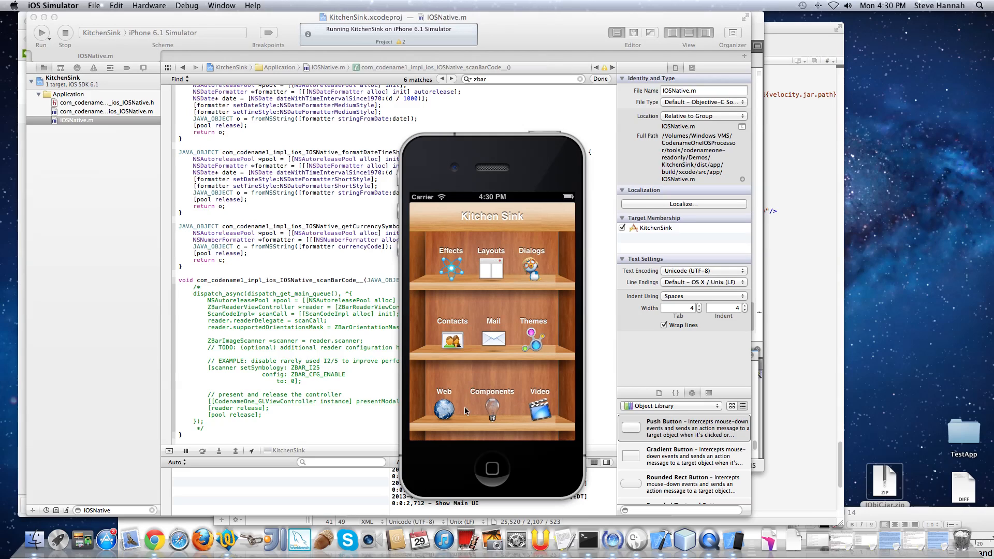
Step: View the Components demo's Spinner tab and return to the Kitchen Sink shelf
{"action": "left_click", "coordinate": [491, 408]}
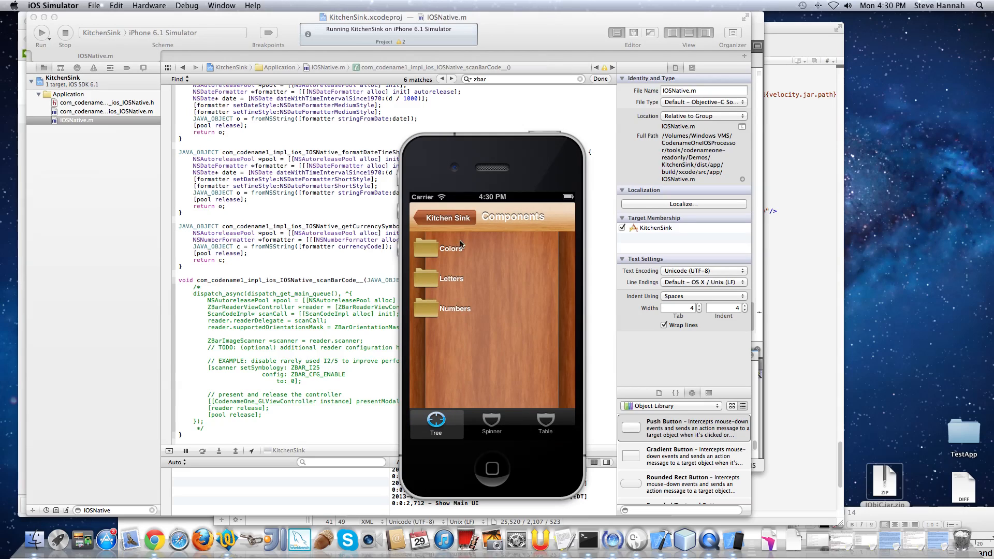
{"action": "left_click", "coordinate": [491, 423]}
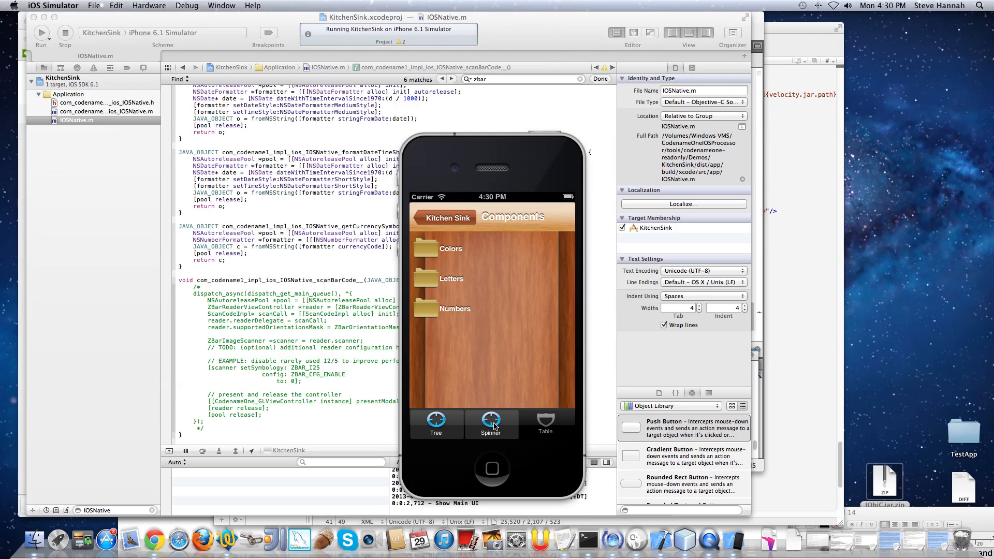
{"action": "left_click", "coordinate": [545, 423]}
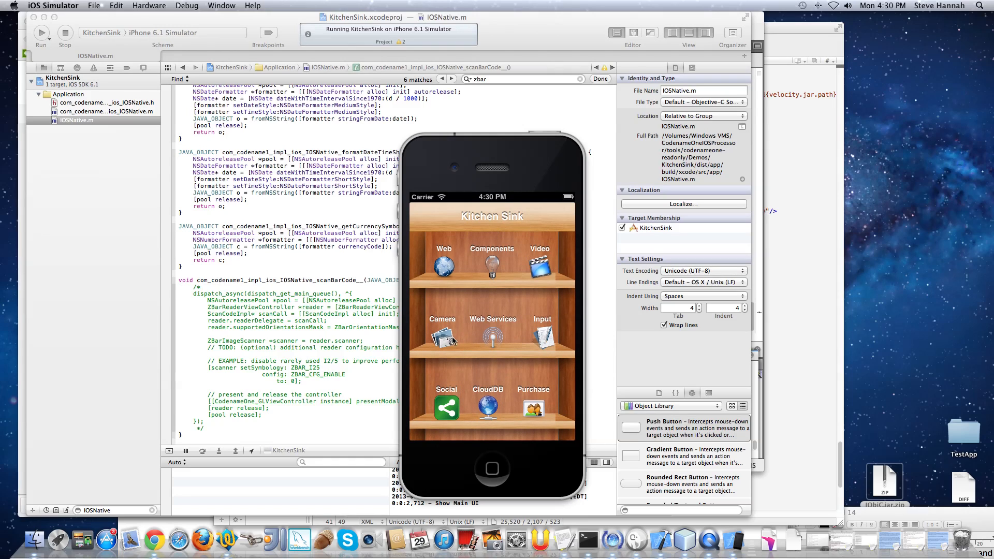
{"action": "mouse_move", "coordinate": [523, 295]}
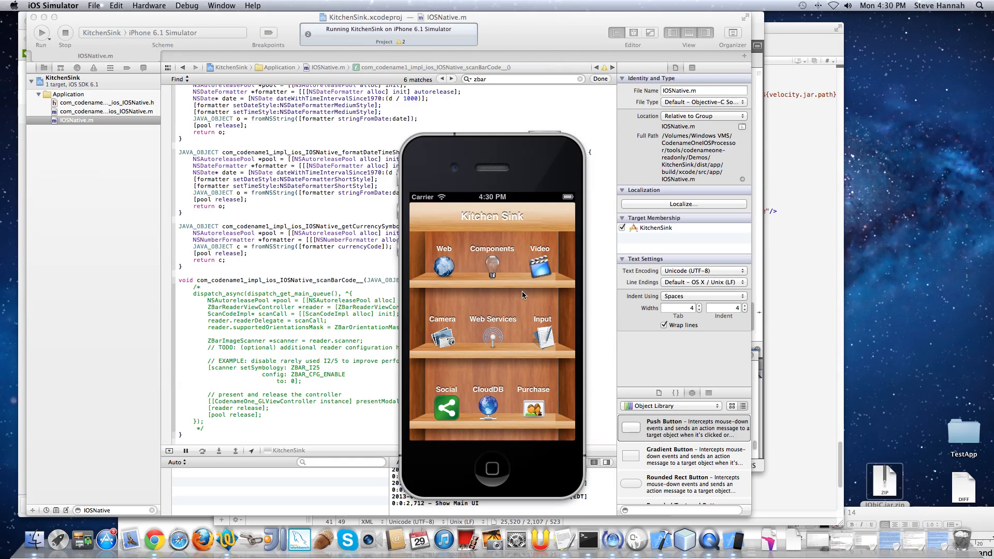
{"action": "mouse_move", "coordinate": [544, 271]}
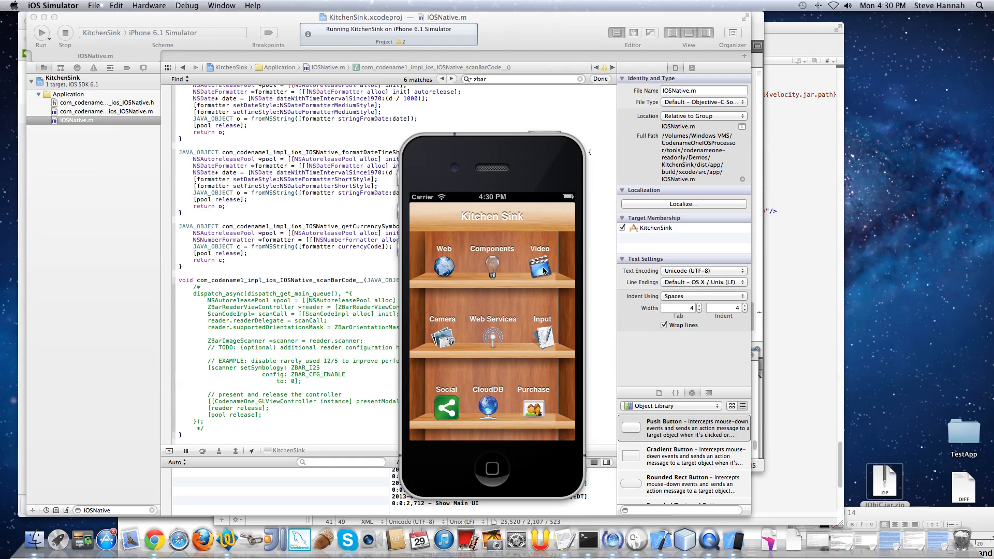